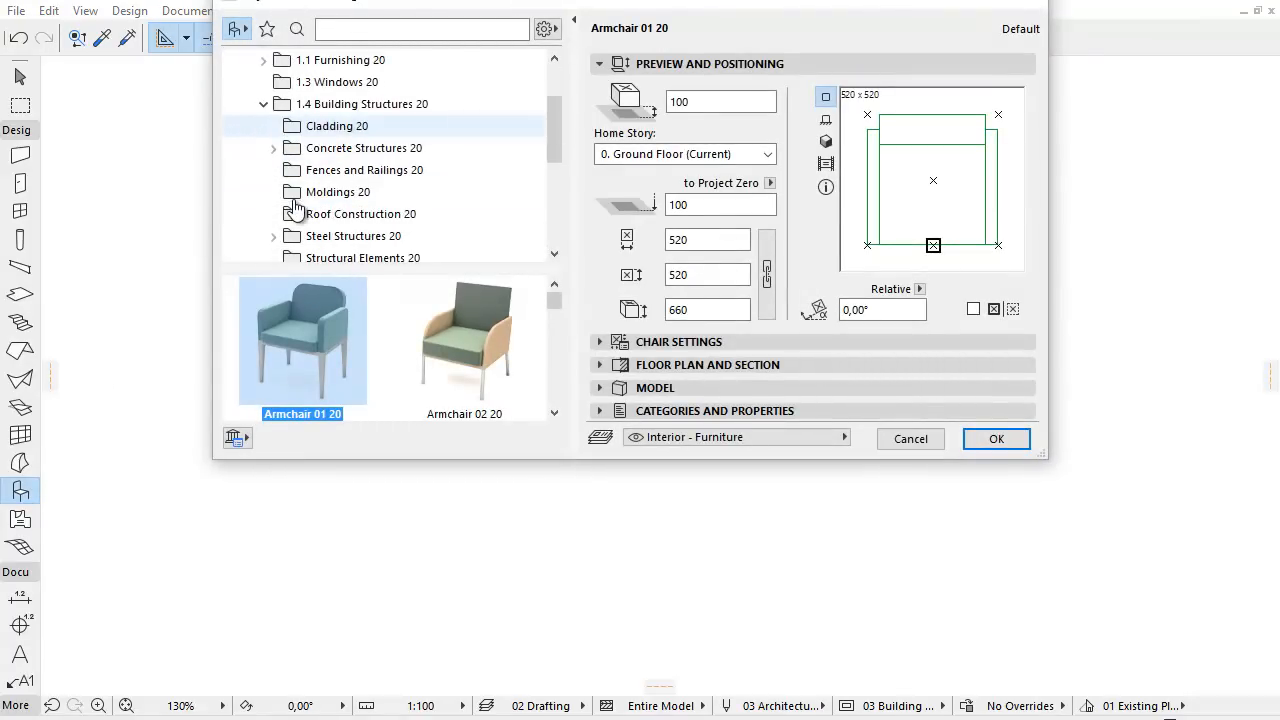
# Locate and expand the Structural Elements 20 folder in the library tree.
pyautogui.scroll(-3)
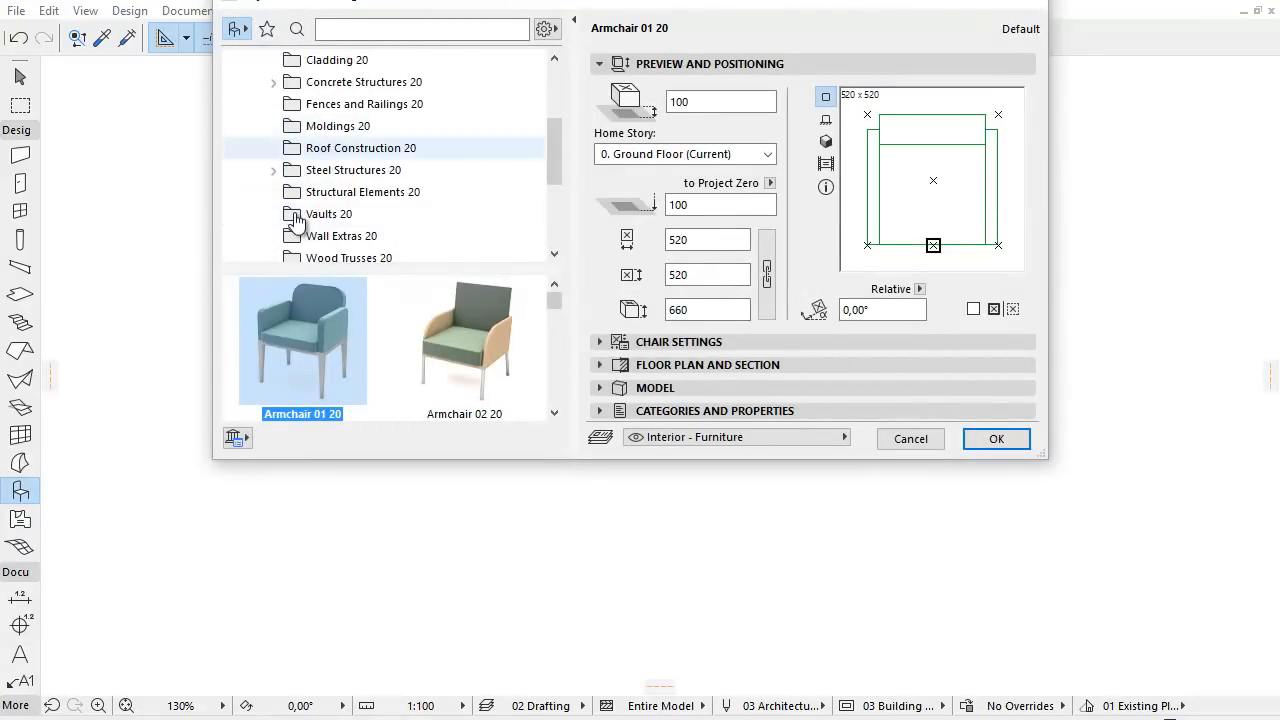
pyautogui.click(366, 192)
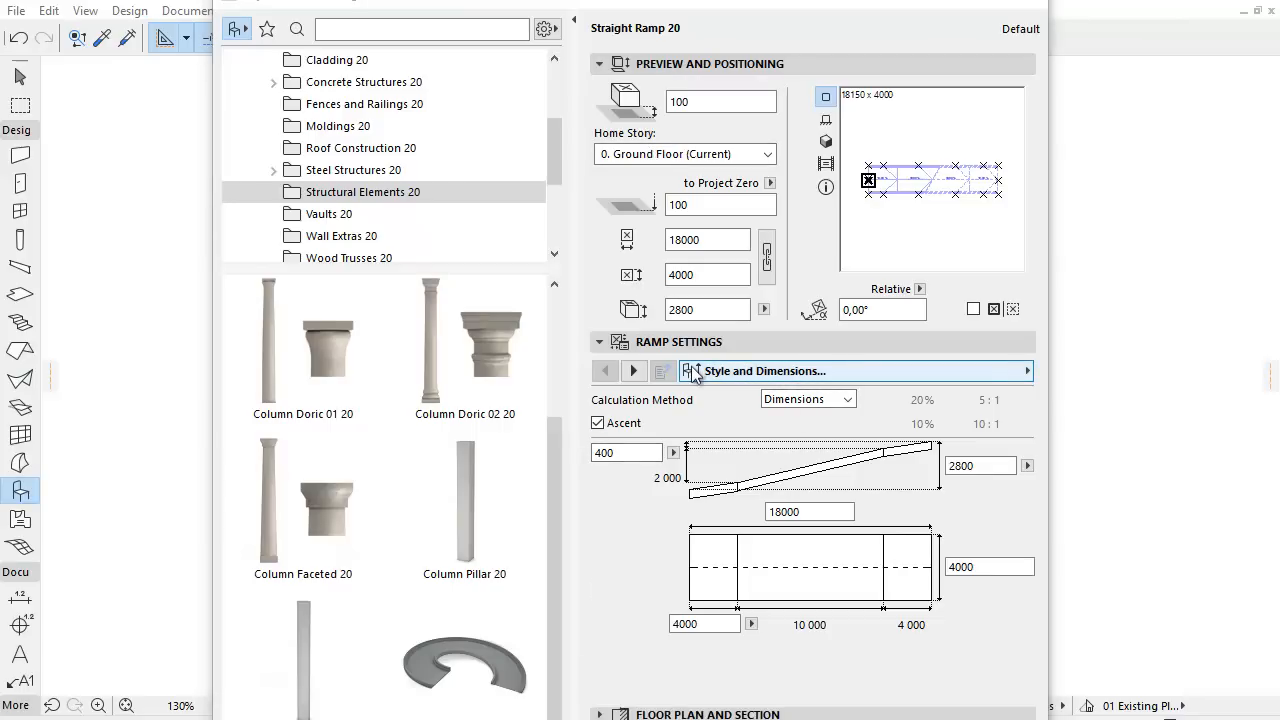
pyautogui.moveTo(706, 390)
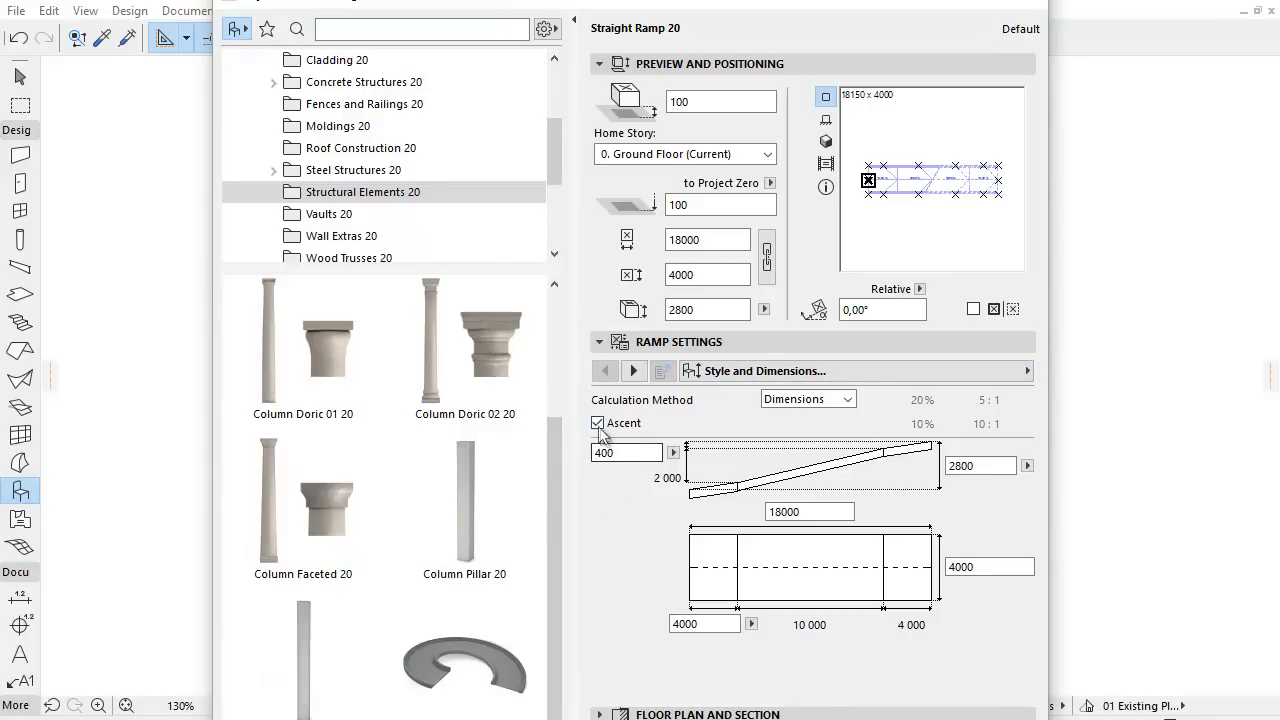
pyautogui.click(596, 422)
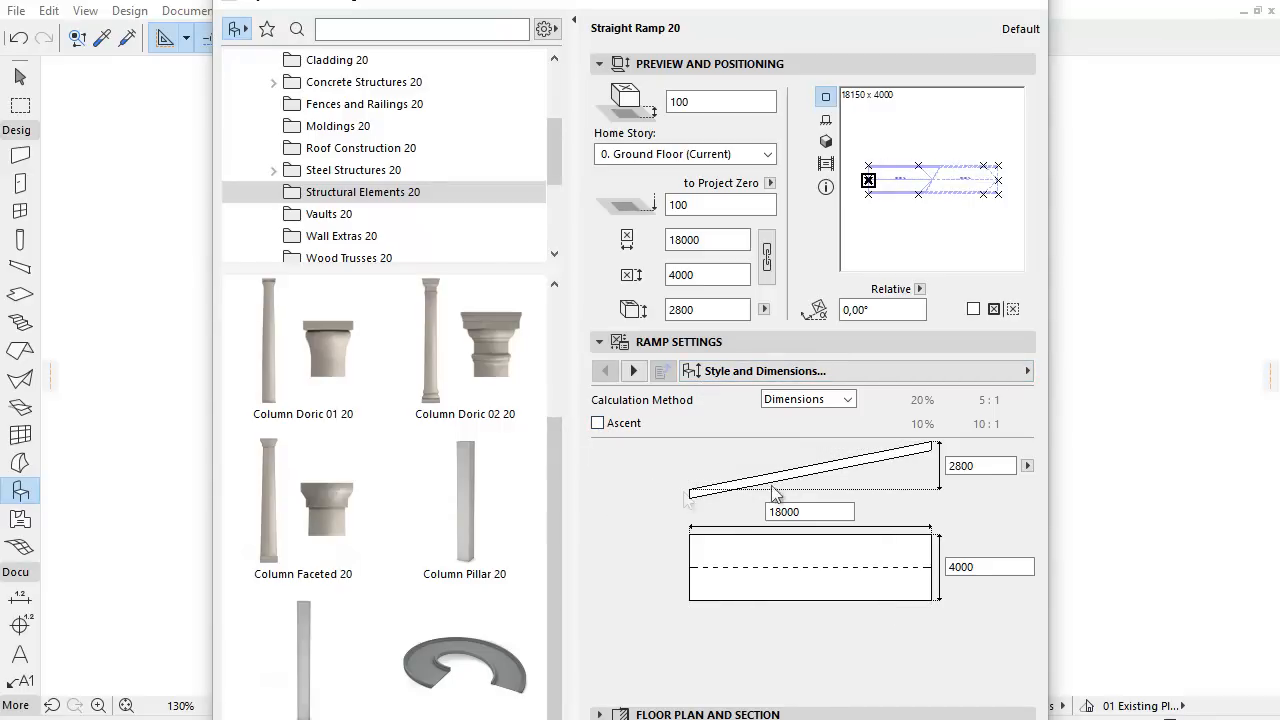
pyautogui.moveTo(650, 496)
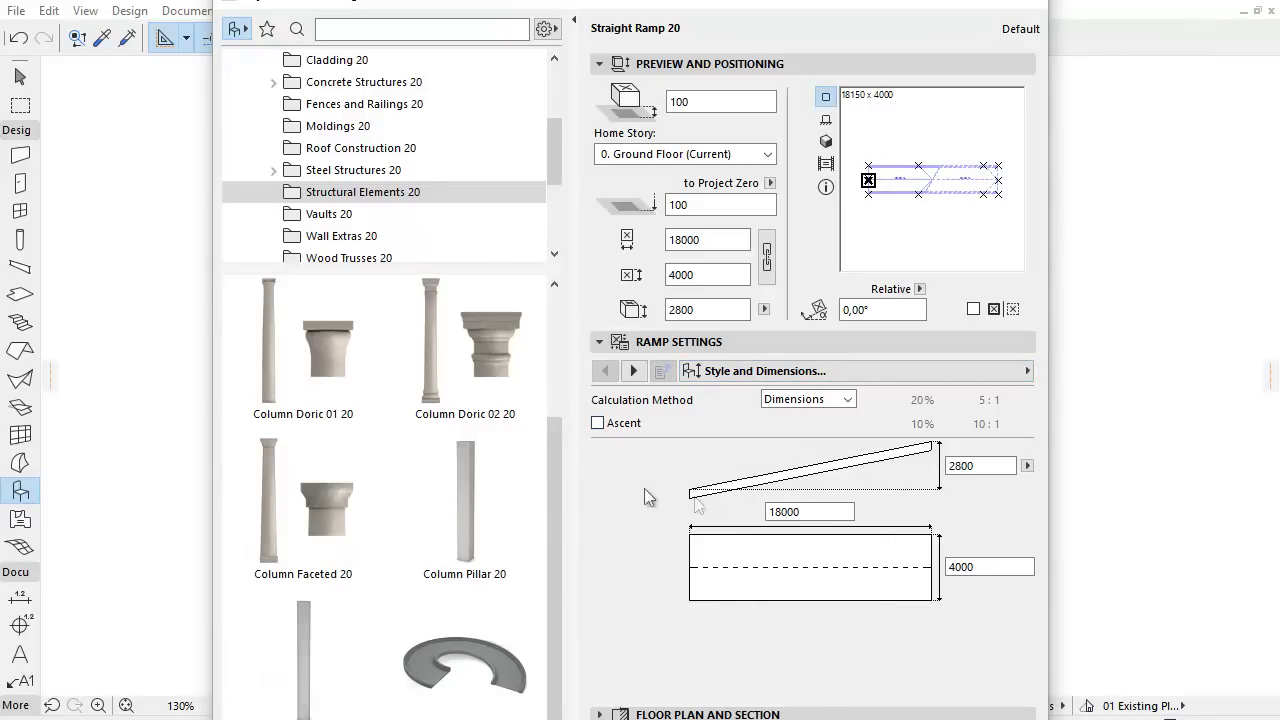
pyautogui.click(596, 424)
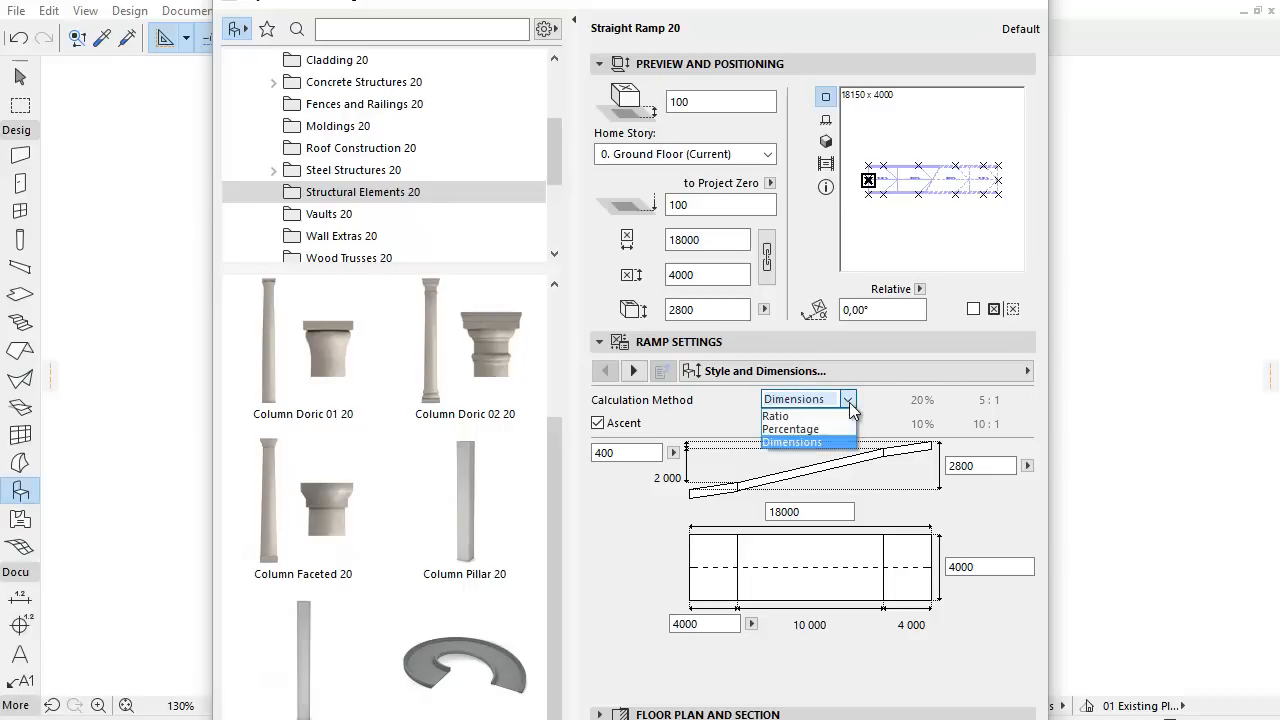
pyautogui.click(776, 414)
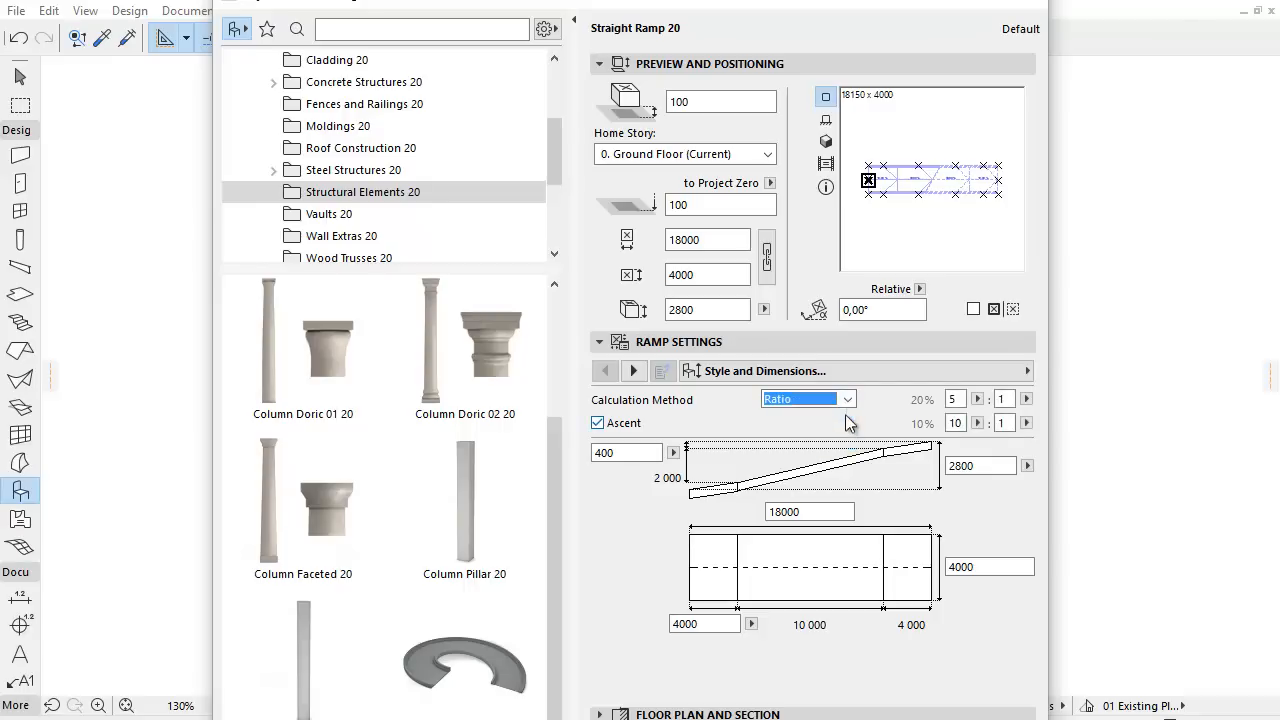
pyautogui.click(846, 398)
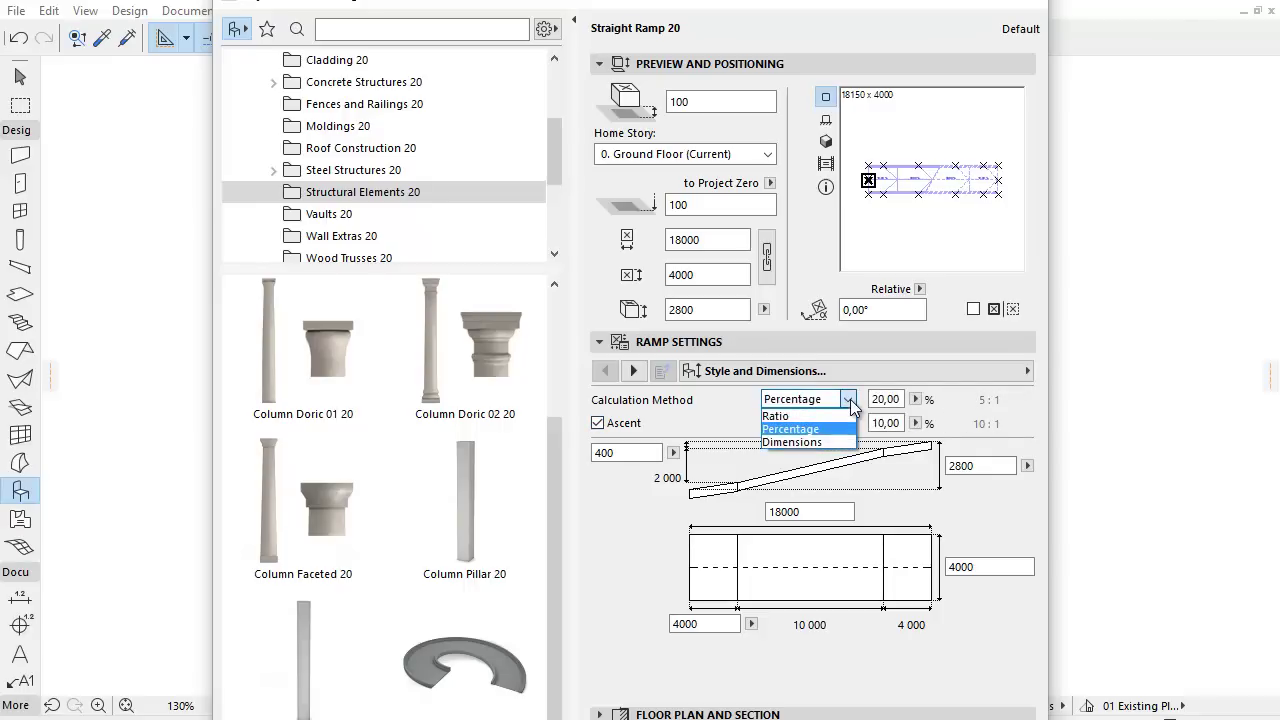
pyautogui.click(776, 416)
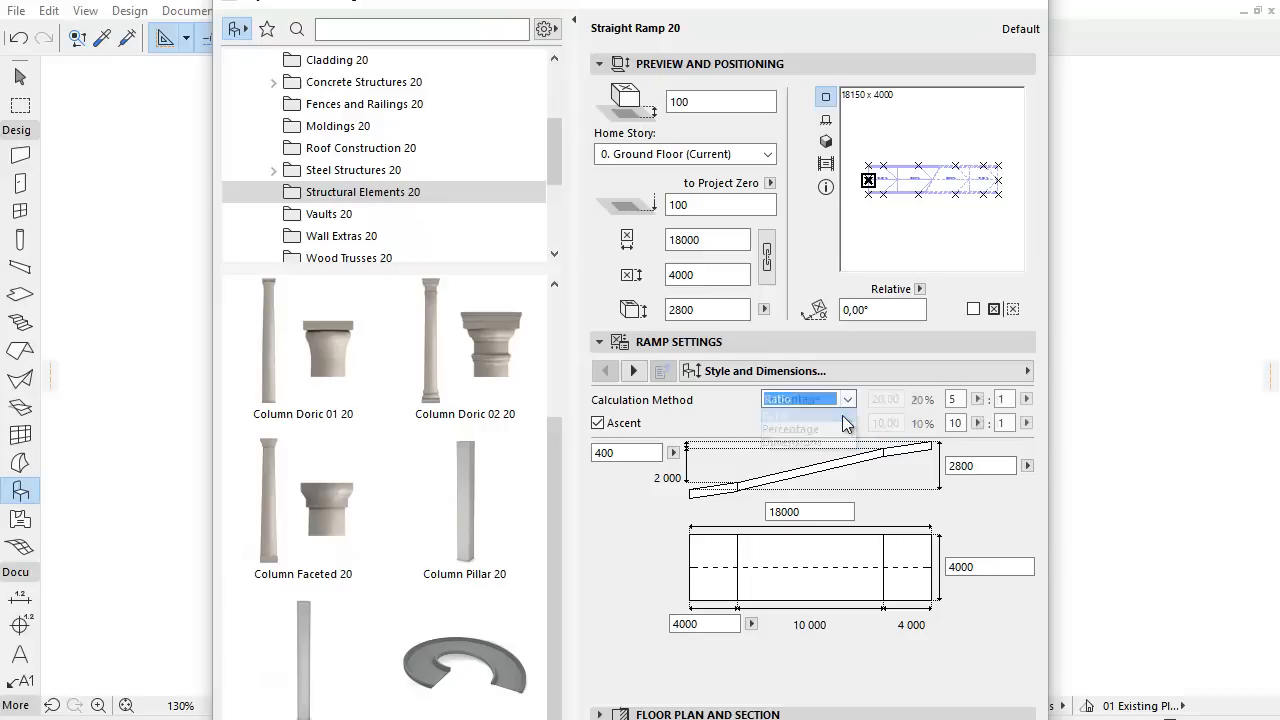
pyautogui.click(802, 400)
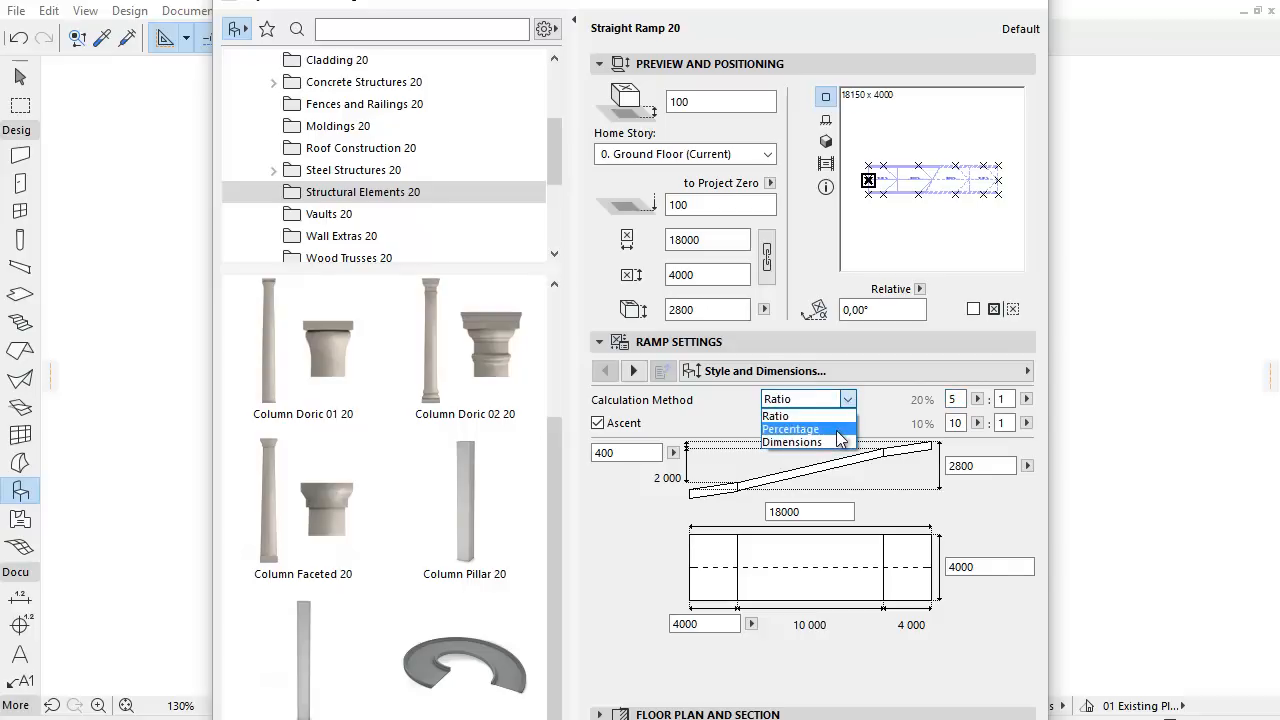
pyautogui.click(792, 428)
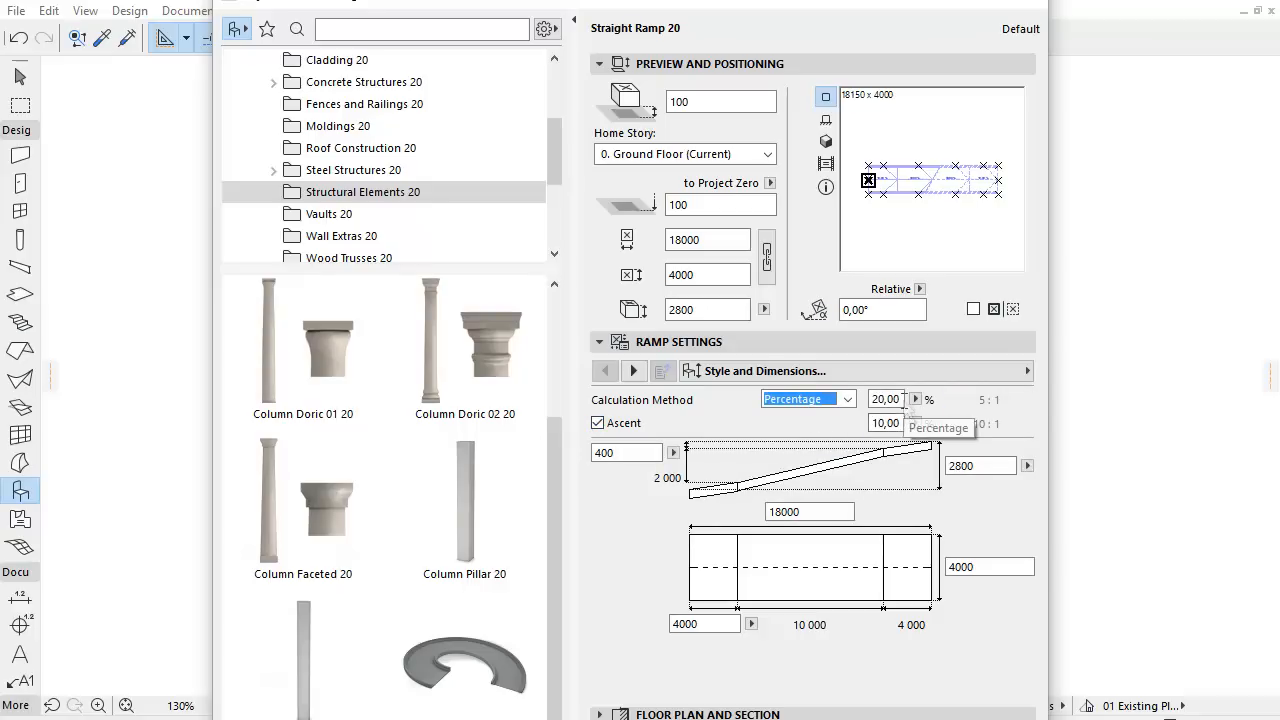
pyautogui.click(848, 398)
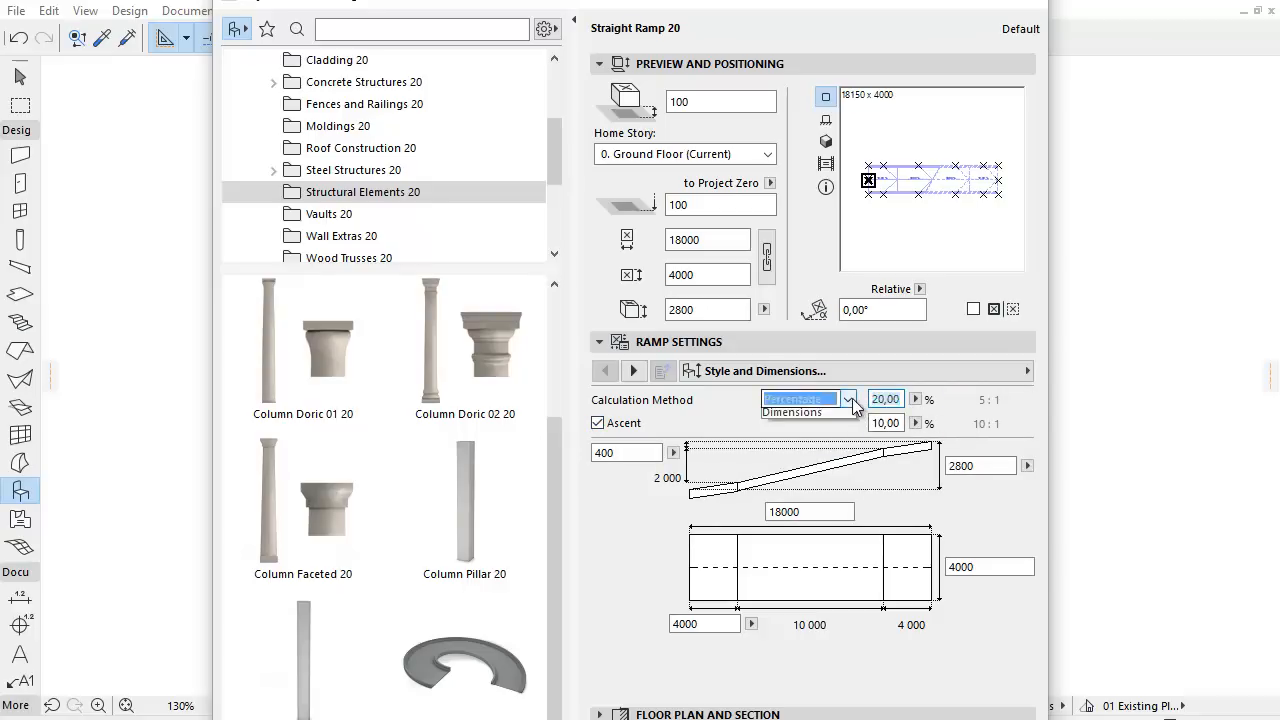
pyautogui.click(808, 410)
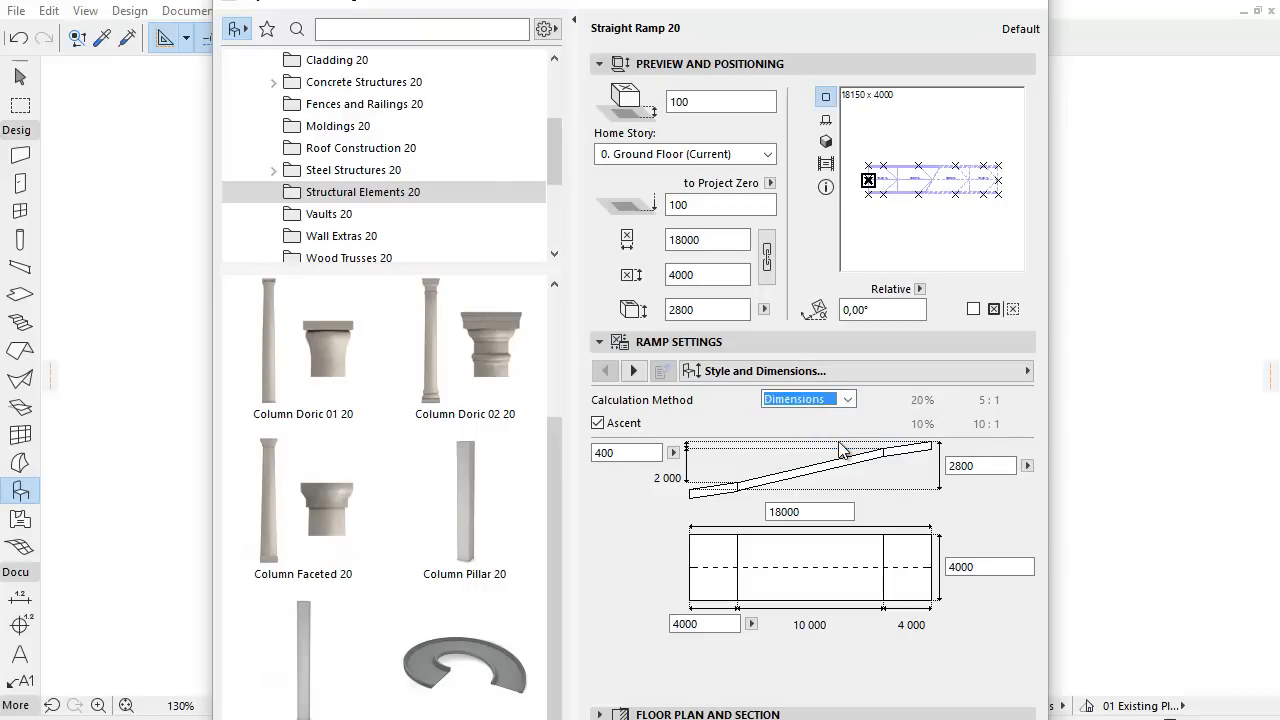
pyautogui.moveTo(938, 490)
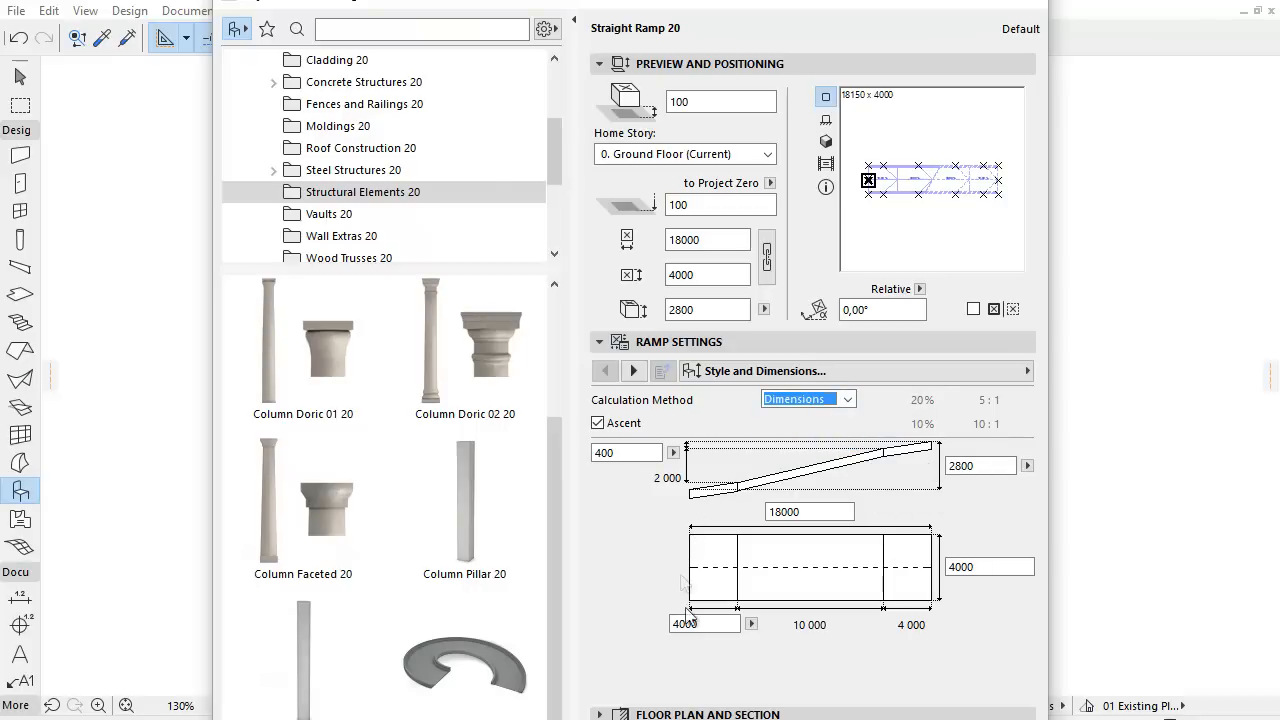
pyautogui.click(986, 566)
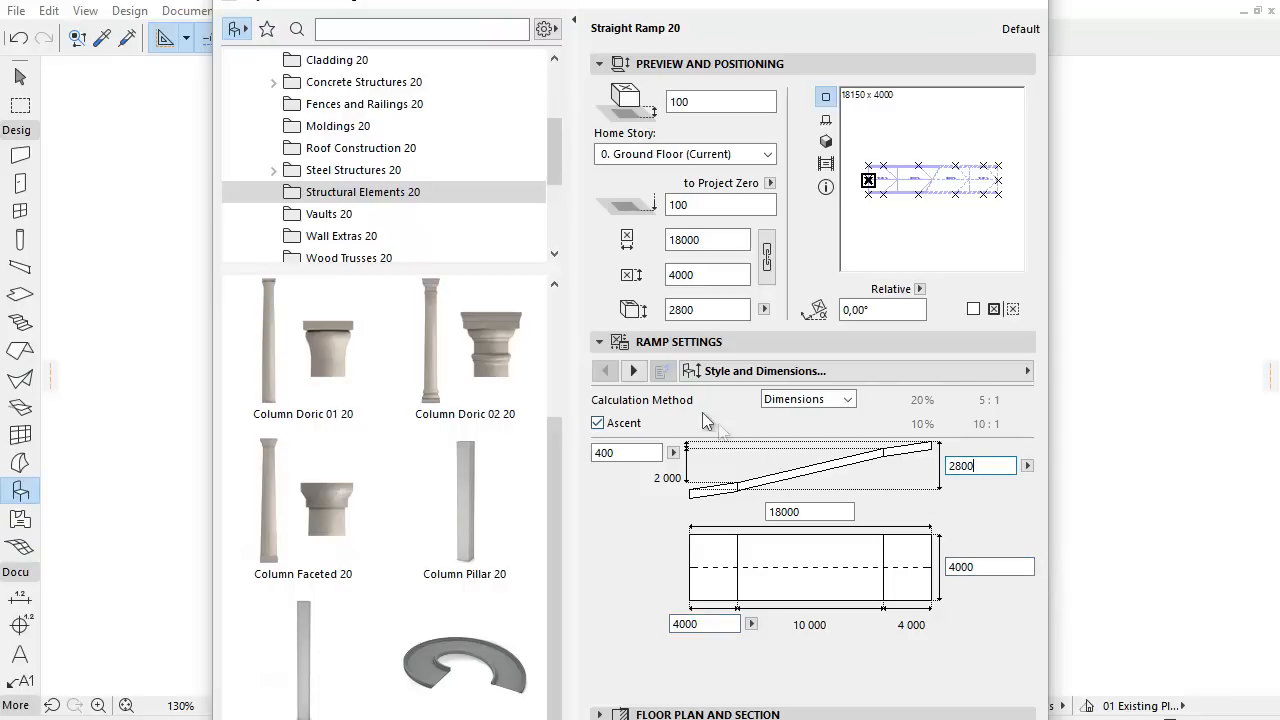
pyautogui.moveTo(632, 370)
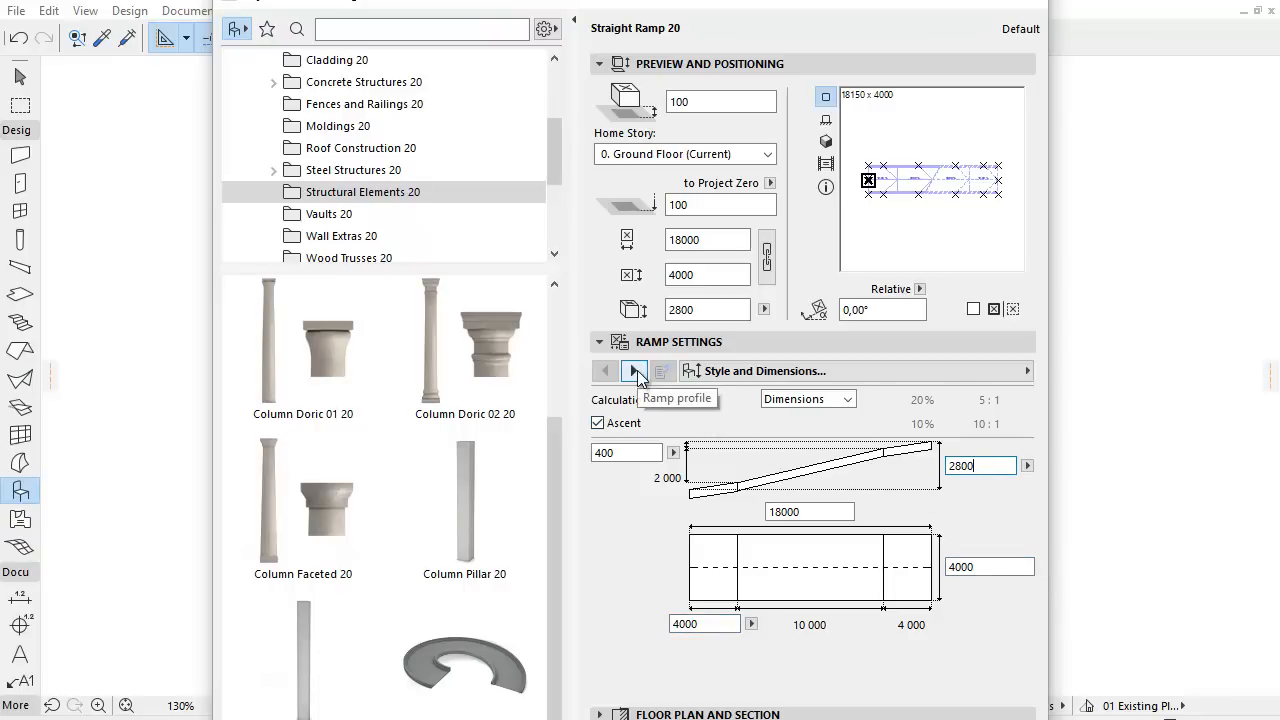
# On the Ramp profile page, toggle Different Sides and the side flanges, ending with both flanges on.
pyautogui.click(632, 370)
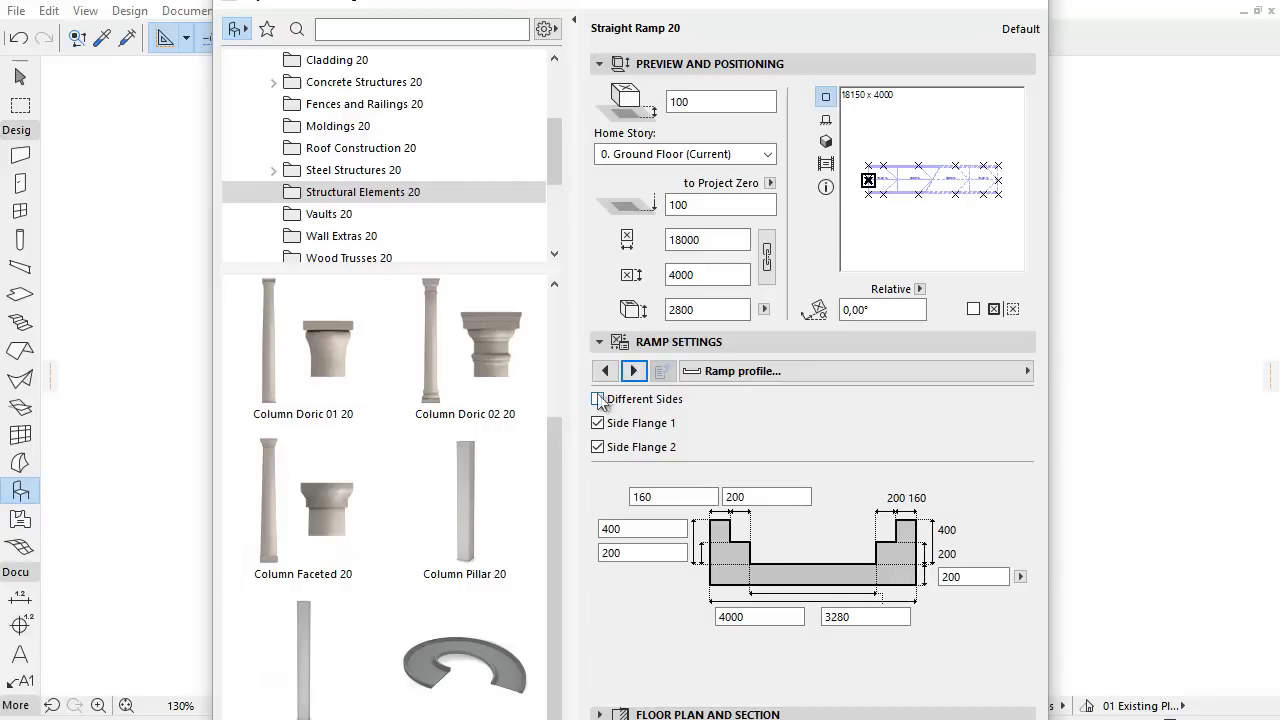
pyautogui.click(598, 400)
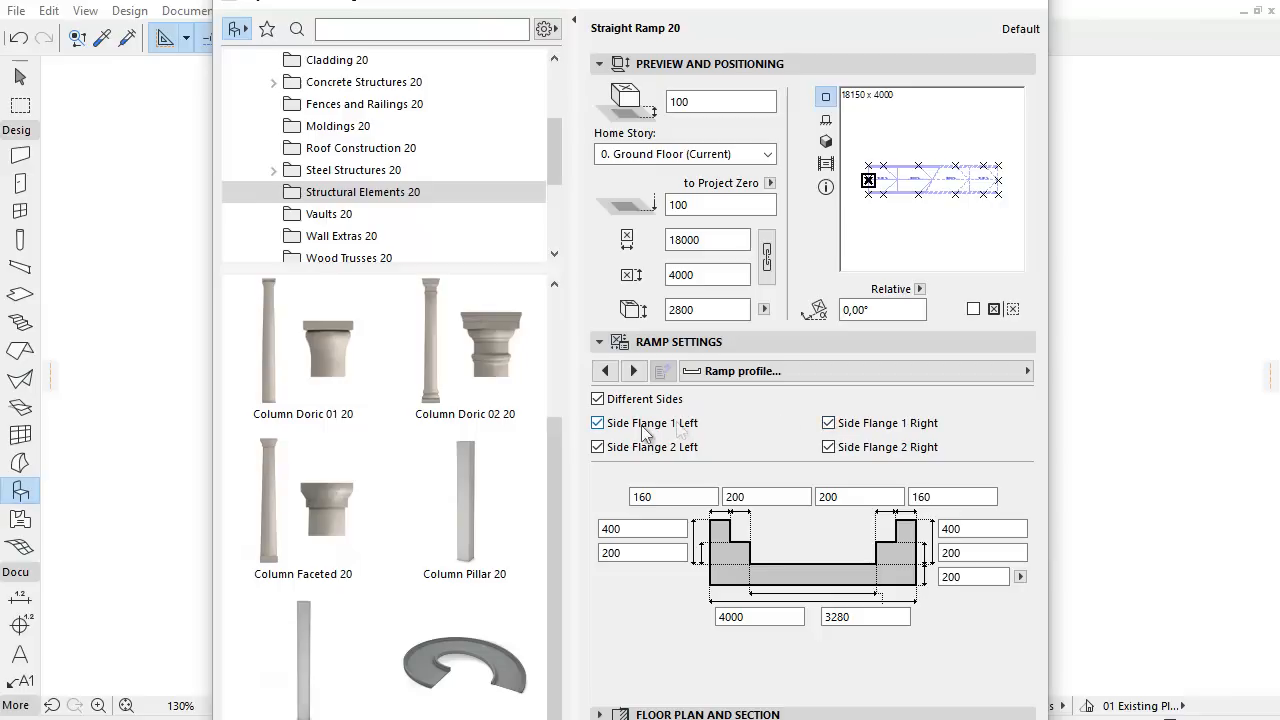
pyautogui.click(596, 398)
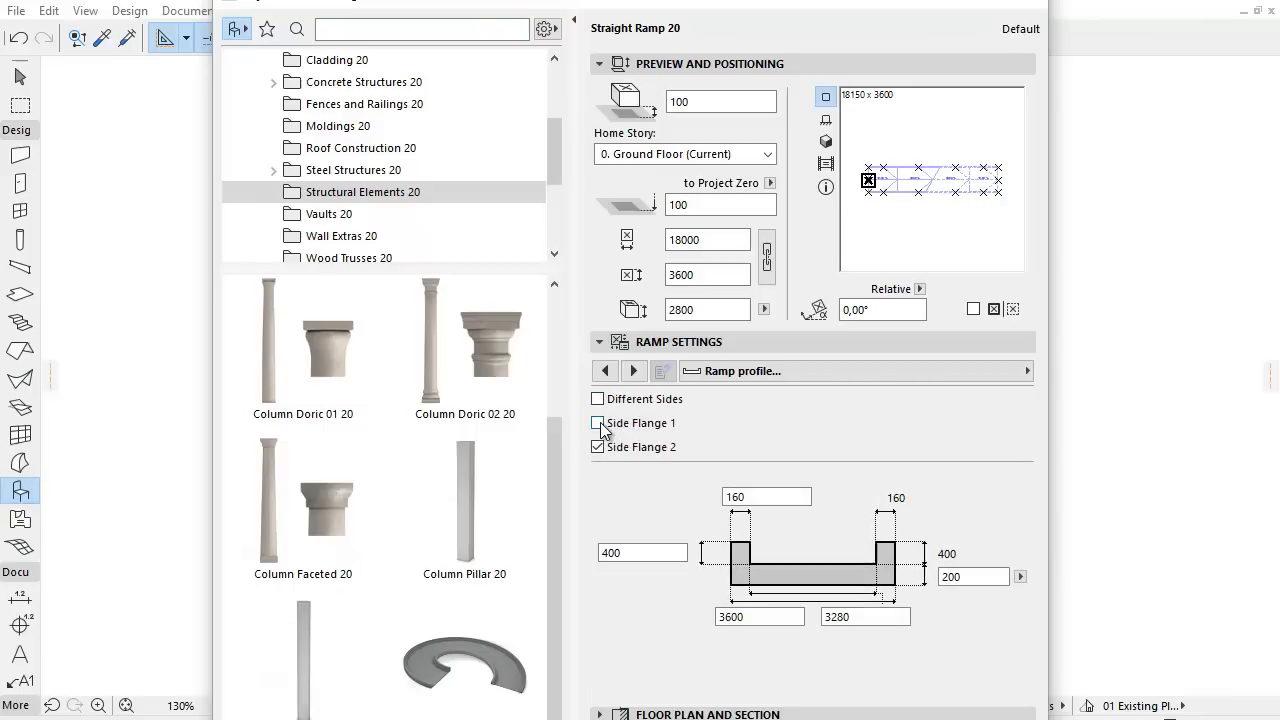
pyautogui.click(598, 448)
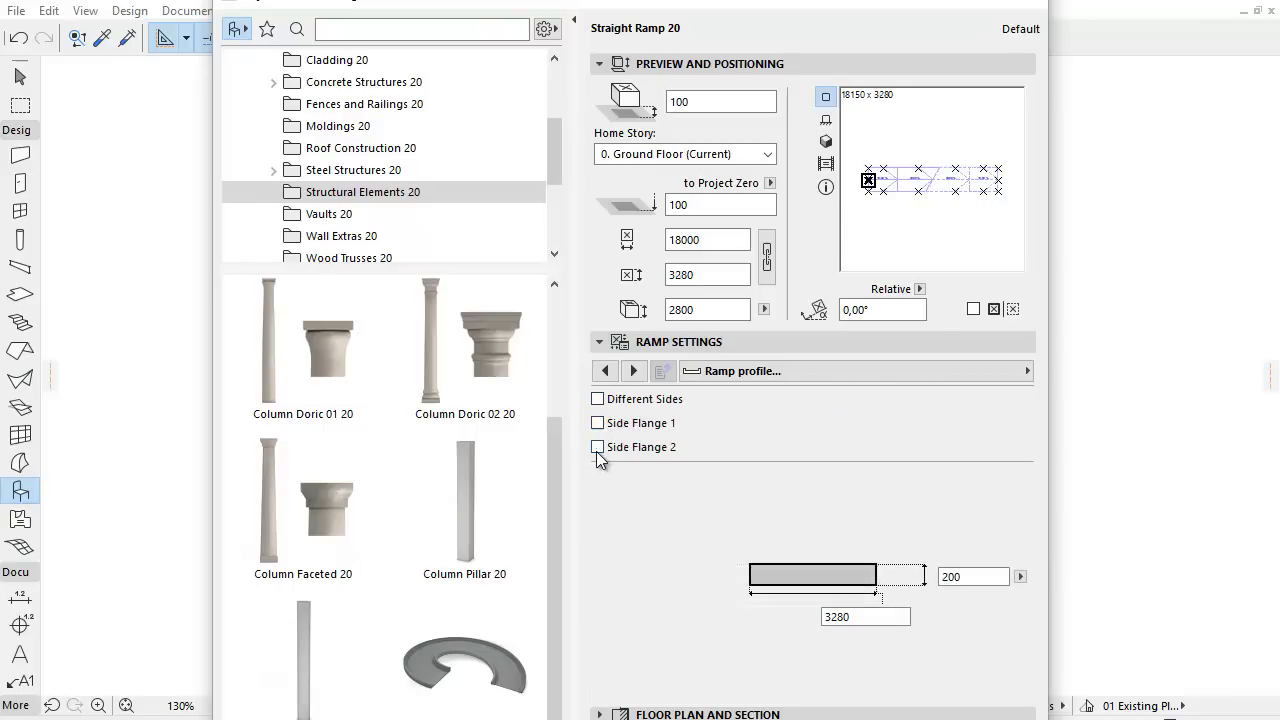
pyautogui.click(596, 448)
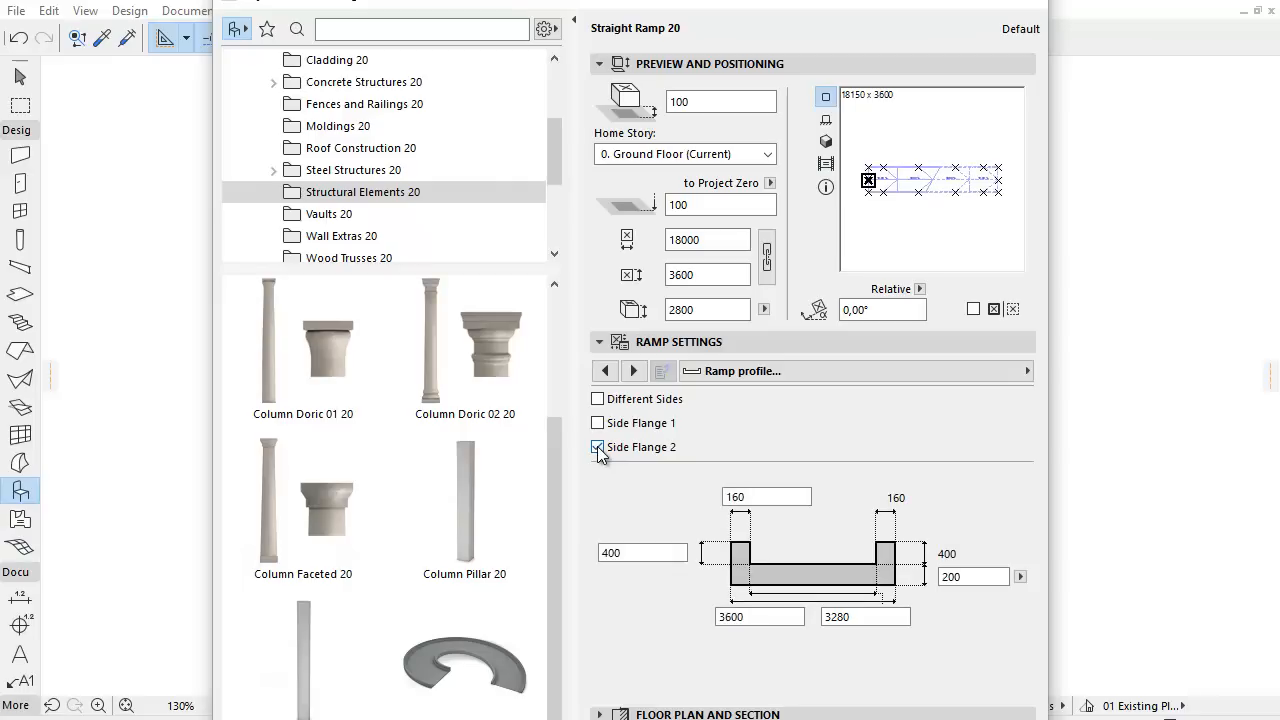
pyautogui.click(600, 424)
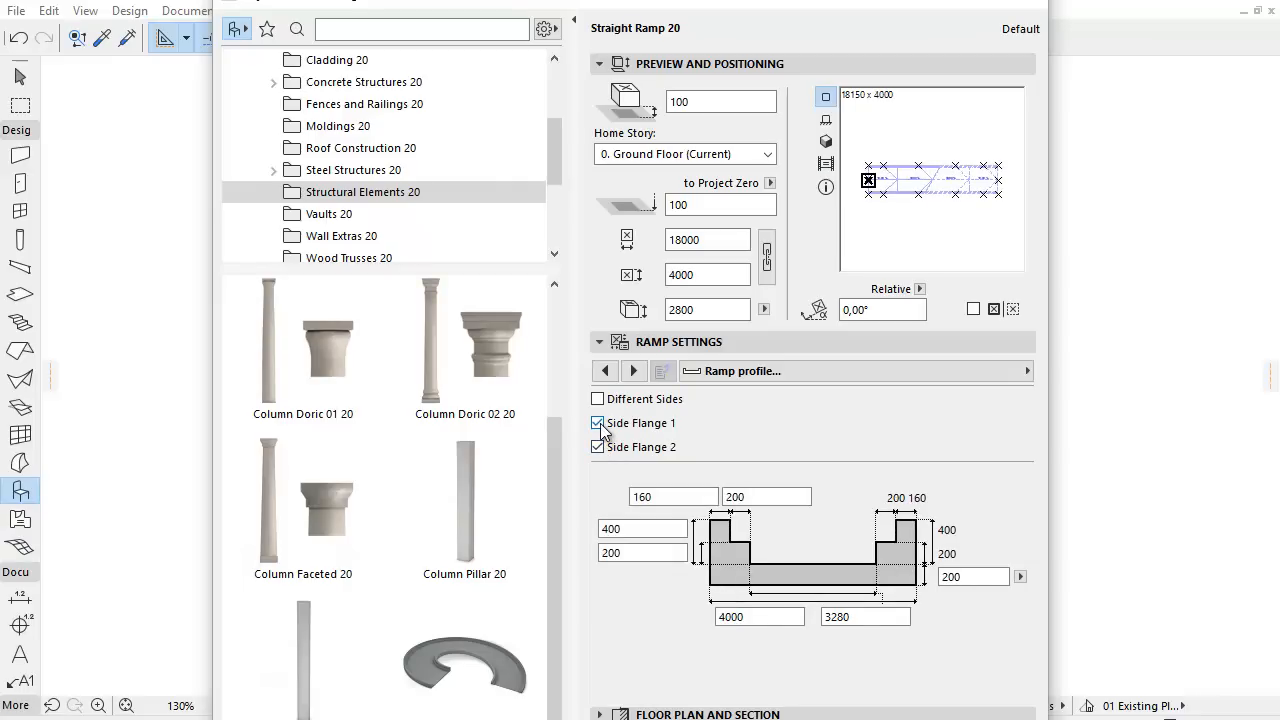
pyautogui.click(632, 370)
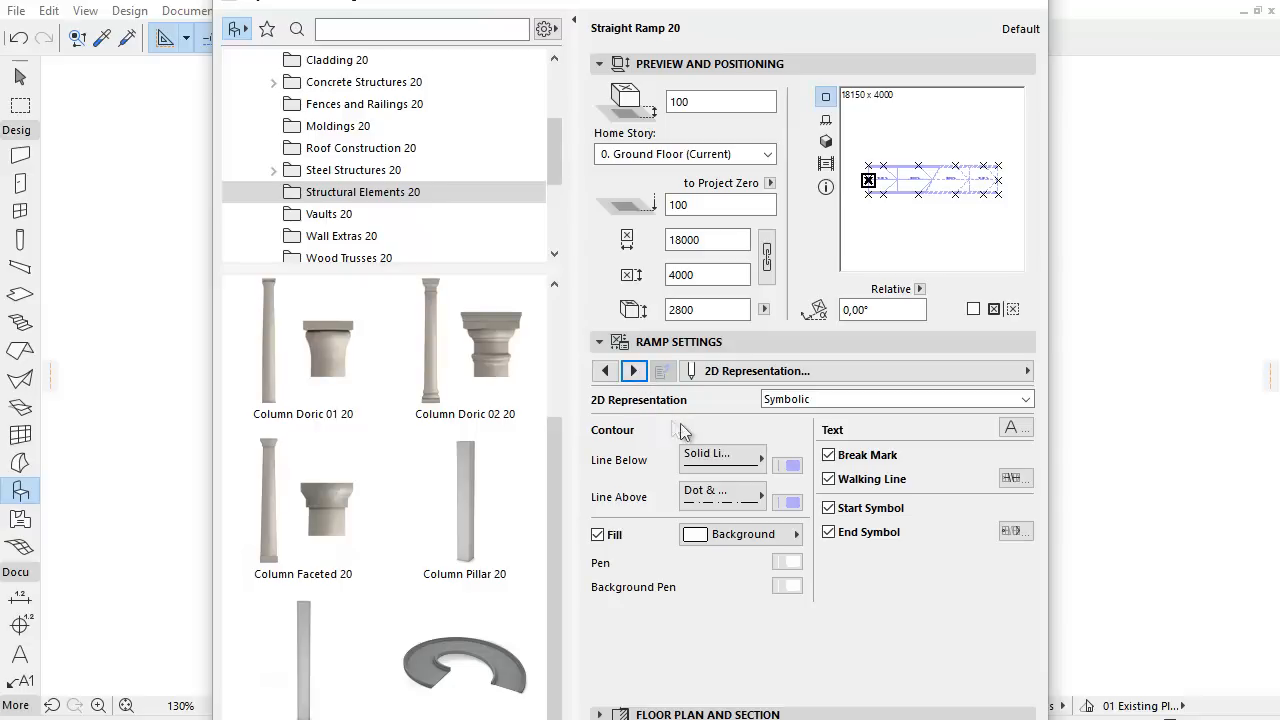
pyautogui.moveTo(782, 444)
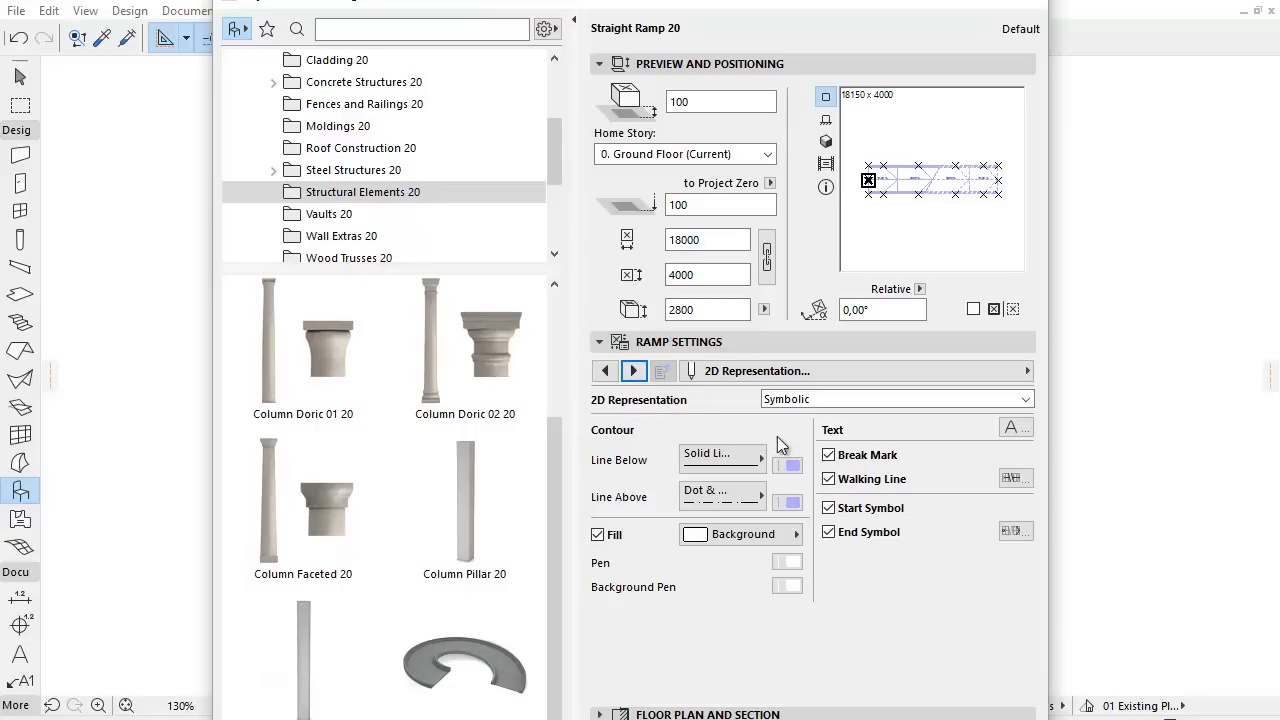
pyautogui.moveTo(1024, 402)
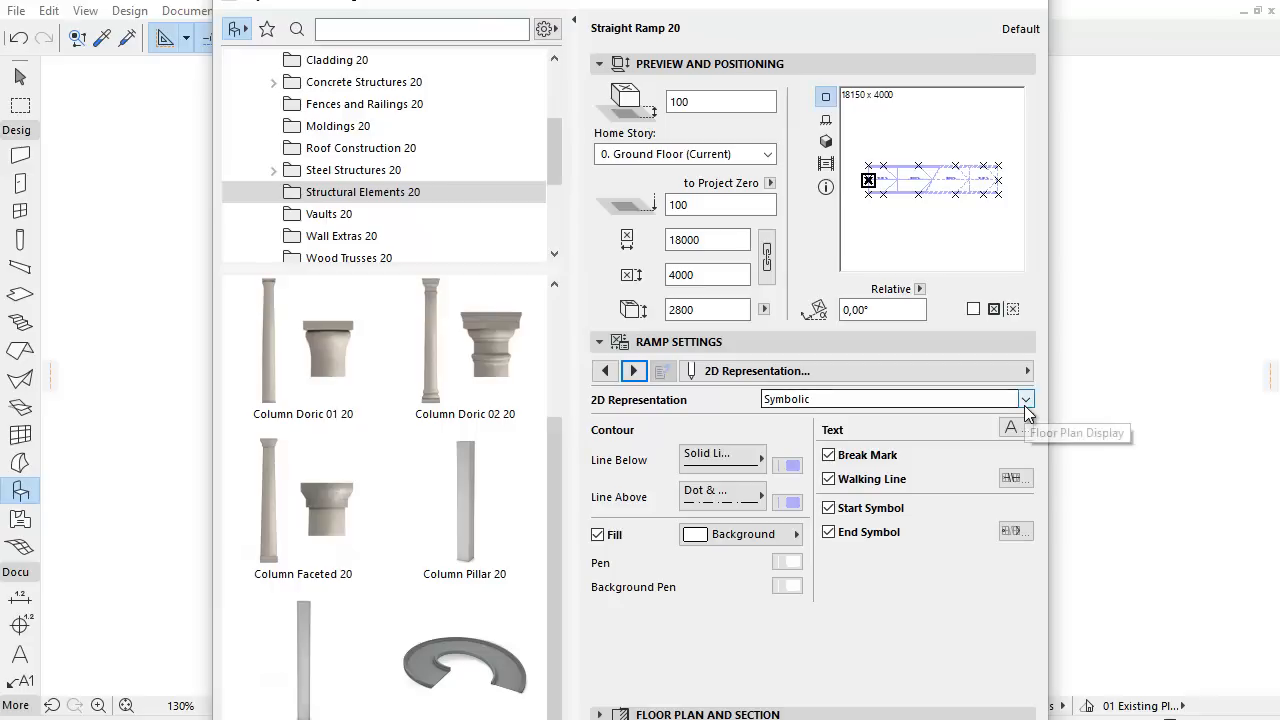
pyautogui.moveTo(1026, 412)
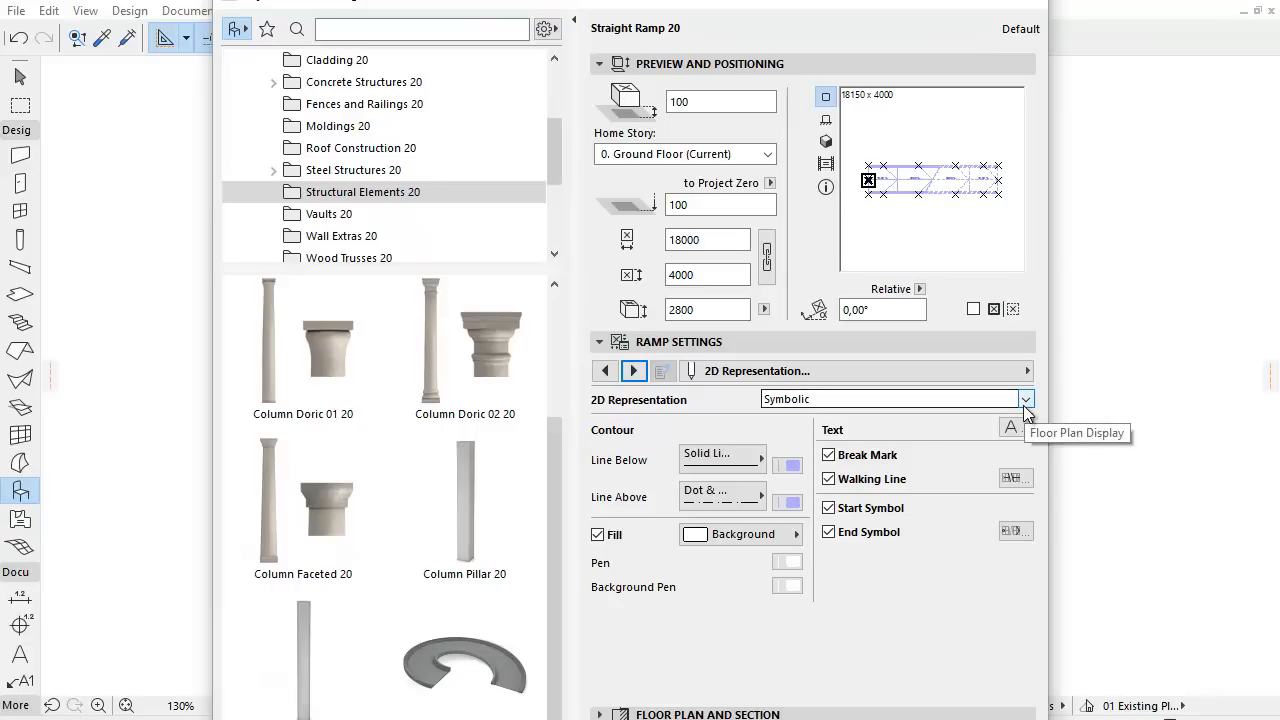
# Try Projected, Projected with Overhead, Outlines Only and Overhead All, then return to Symbolic representation.
pyautogui.click(1024, 400)
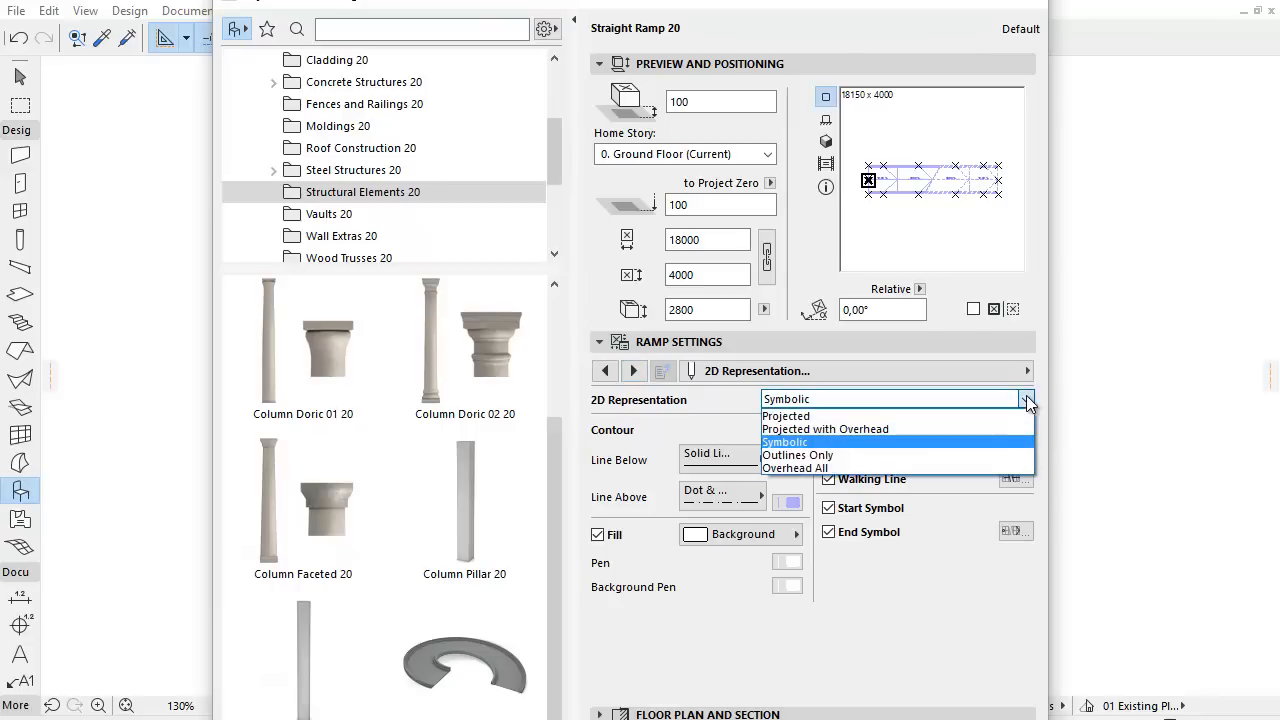
pyautogui.click(784, 414)
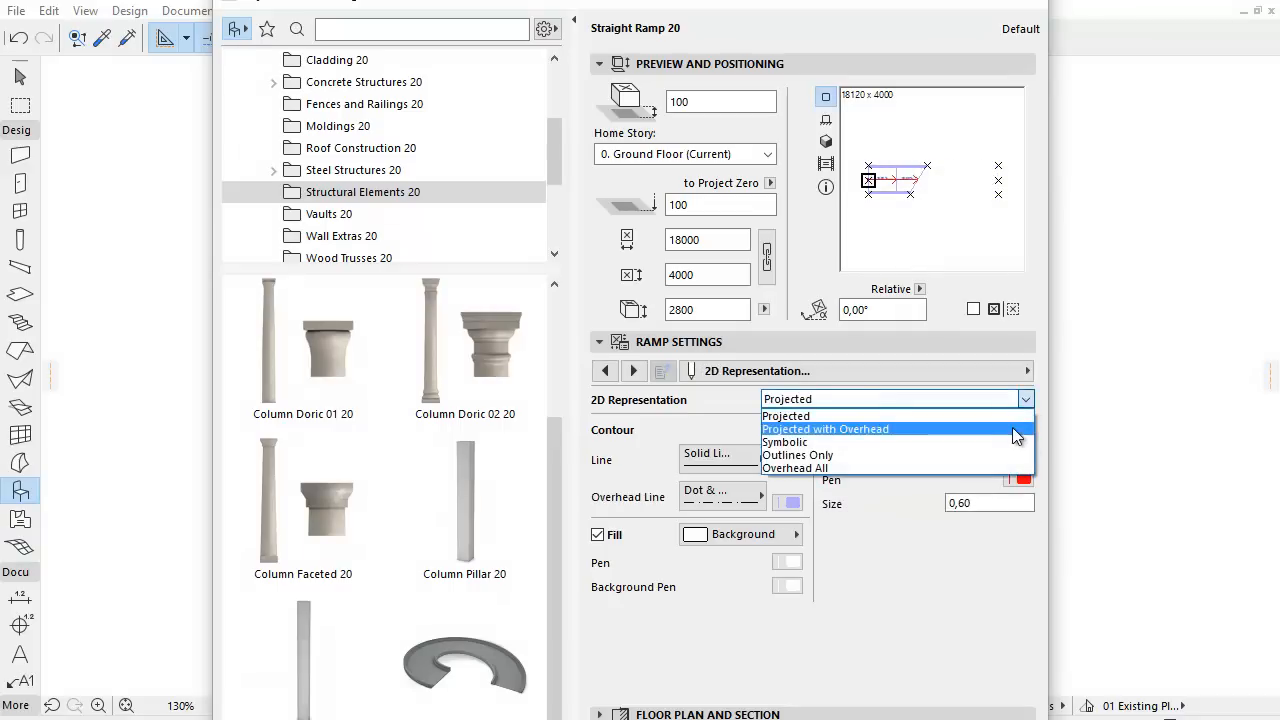
pyautogui.click(824, 428)
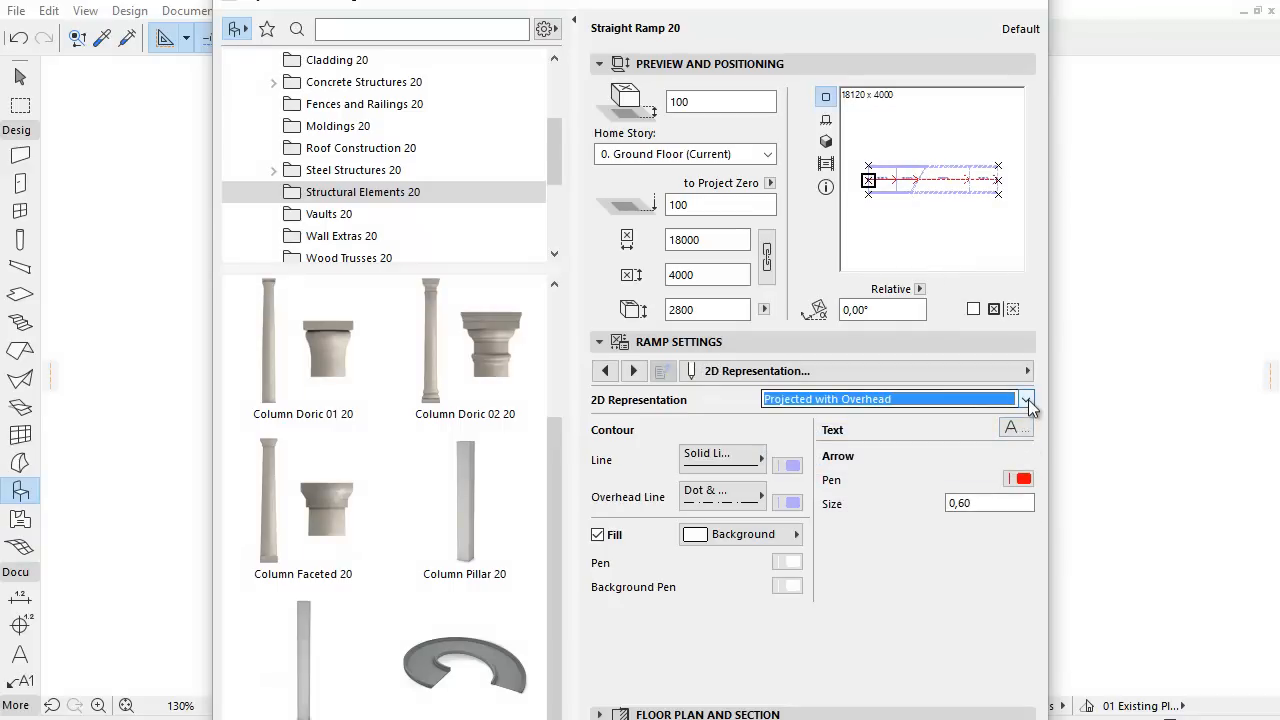
pyautogui.click(1024, 400)
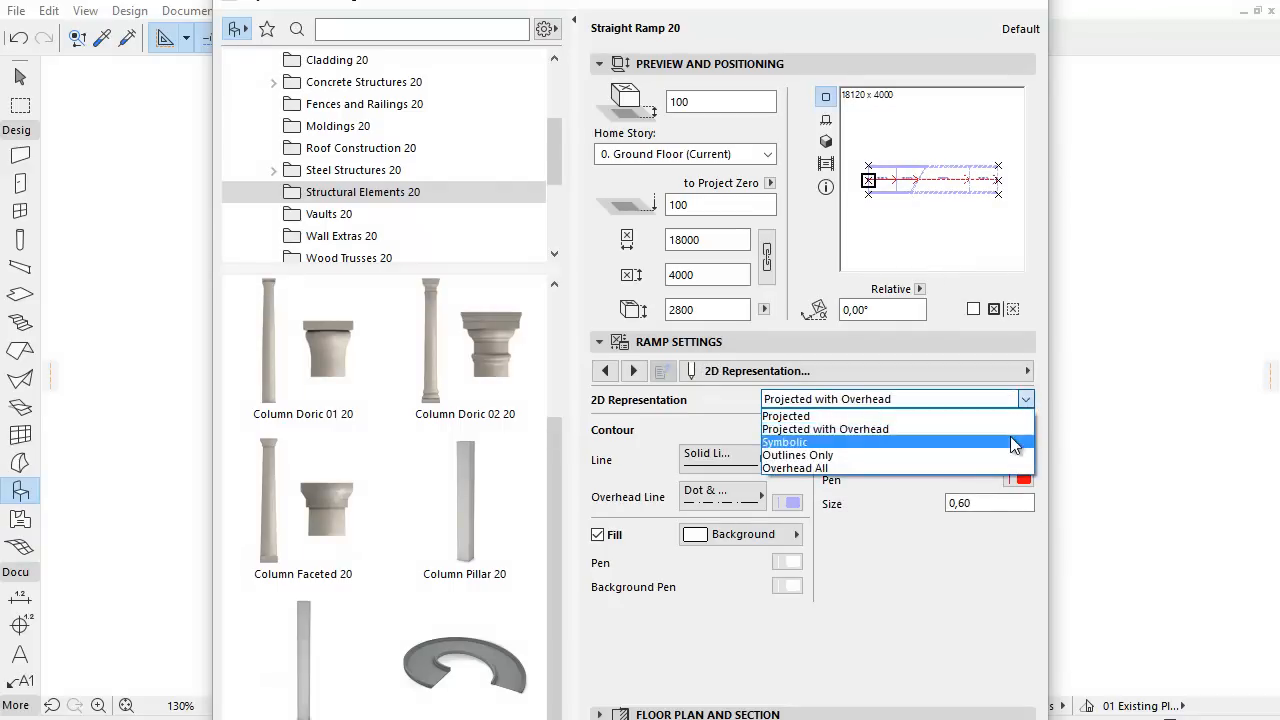
pyautogui.click(784, 442)
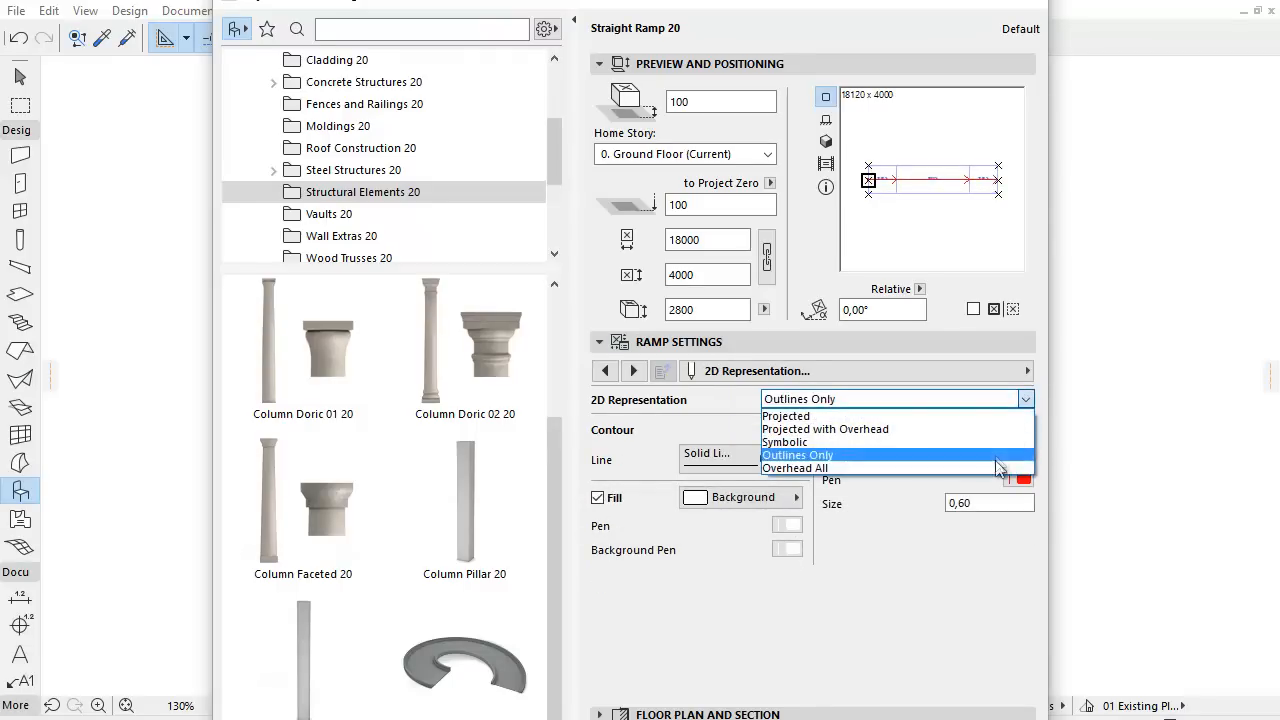
pyautogui.click(796, 468)
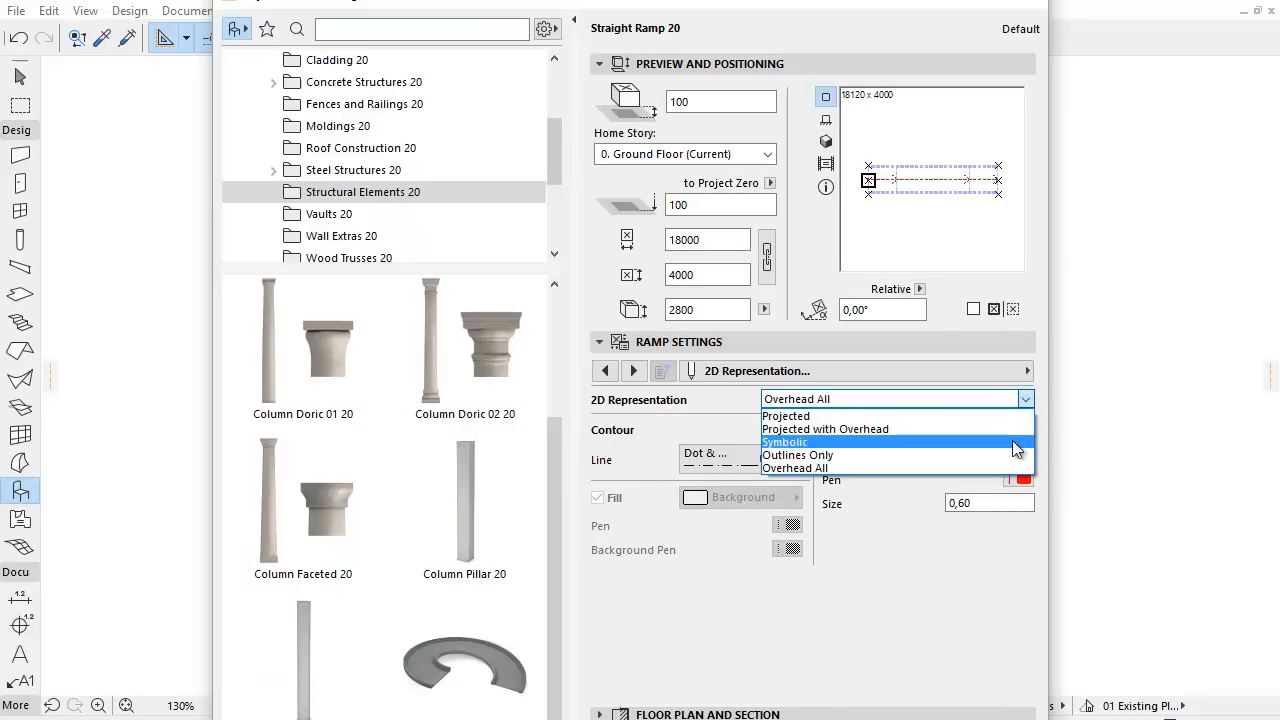
pyautogui.click(786, 442)
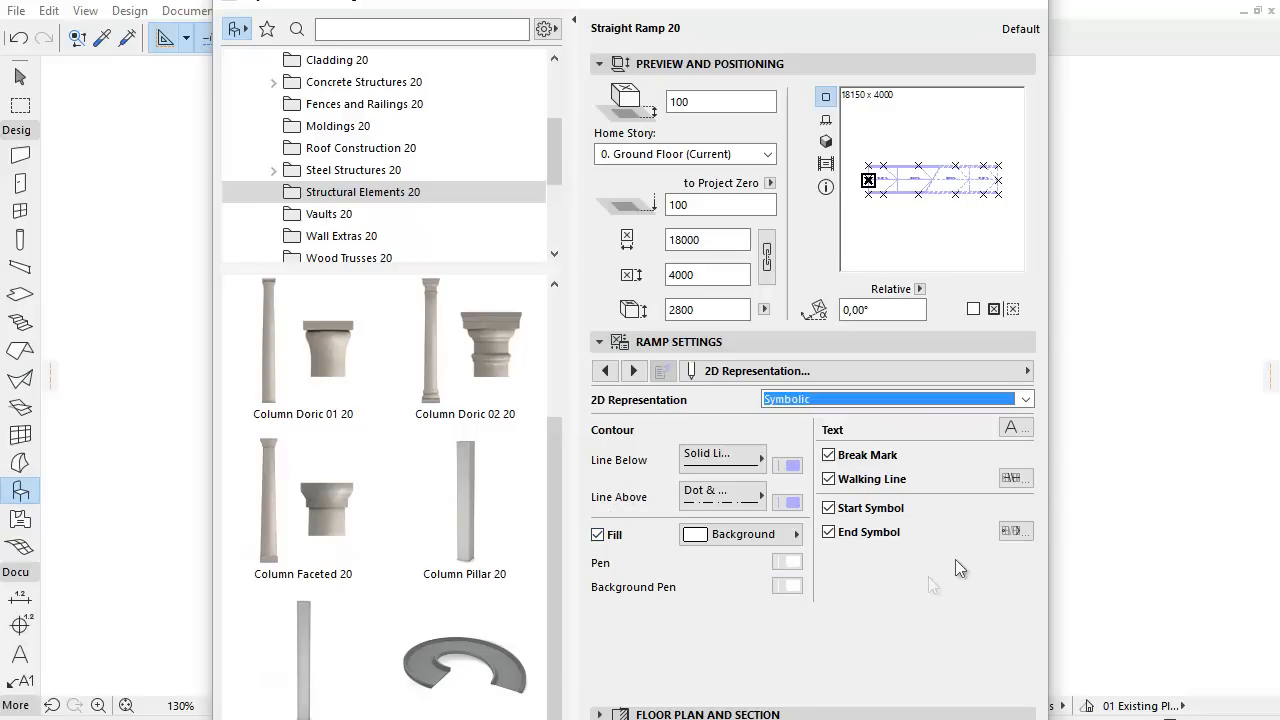
pyautogui.moveTo(1018, 456)
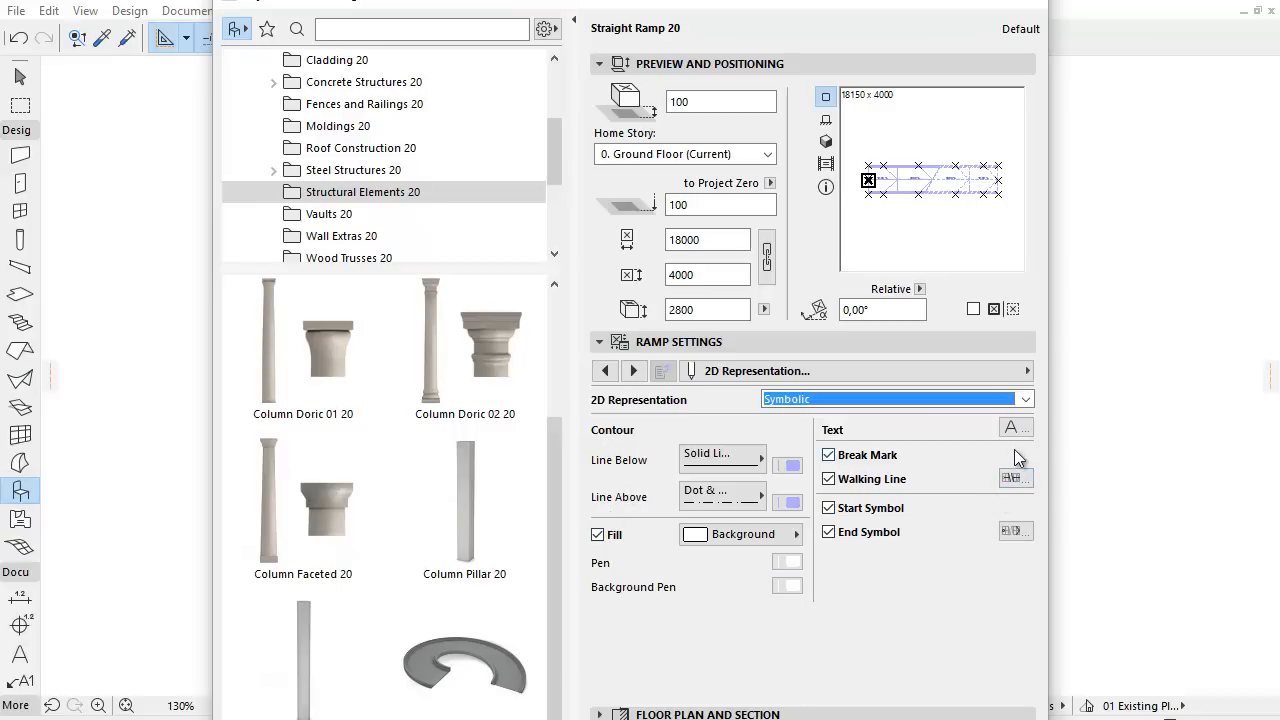
# On the Break Mark page, give the walking line an arrow style, trying and reverting direction and stop-at-break-line.
pyautogui.click(632, 370)
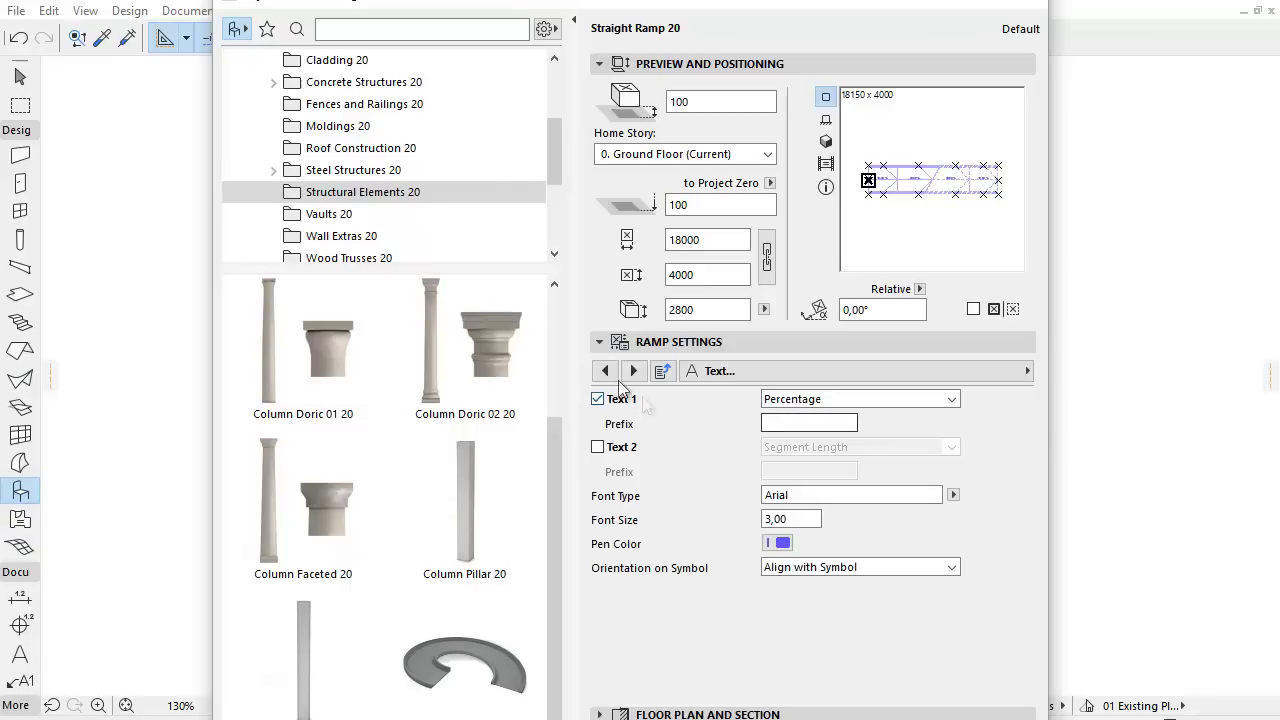
pyautogui.click(604, 370)
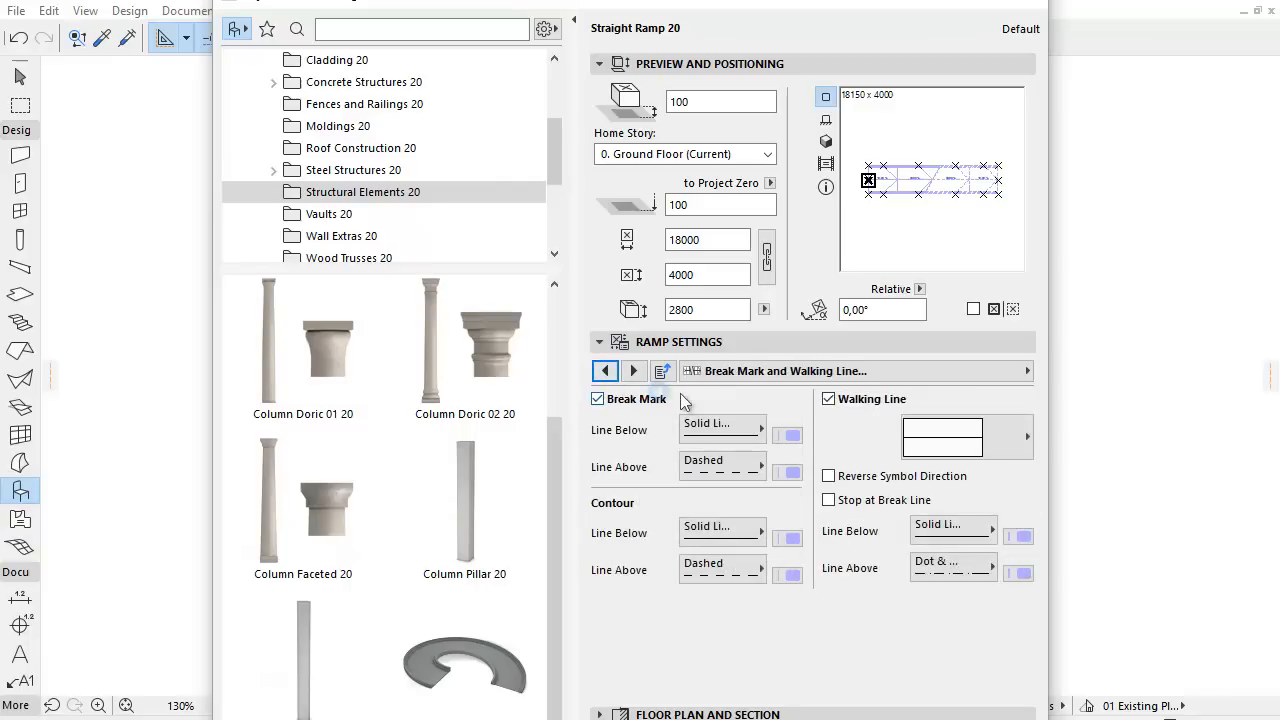
pyautogui.click(596, 400)
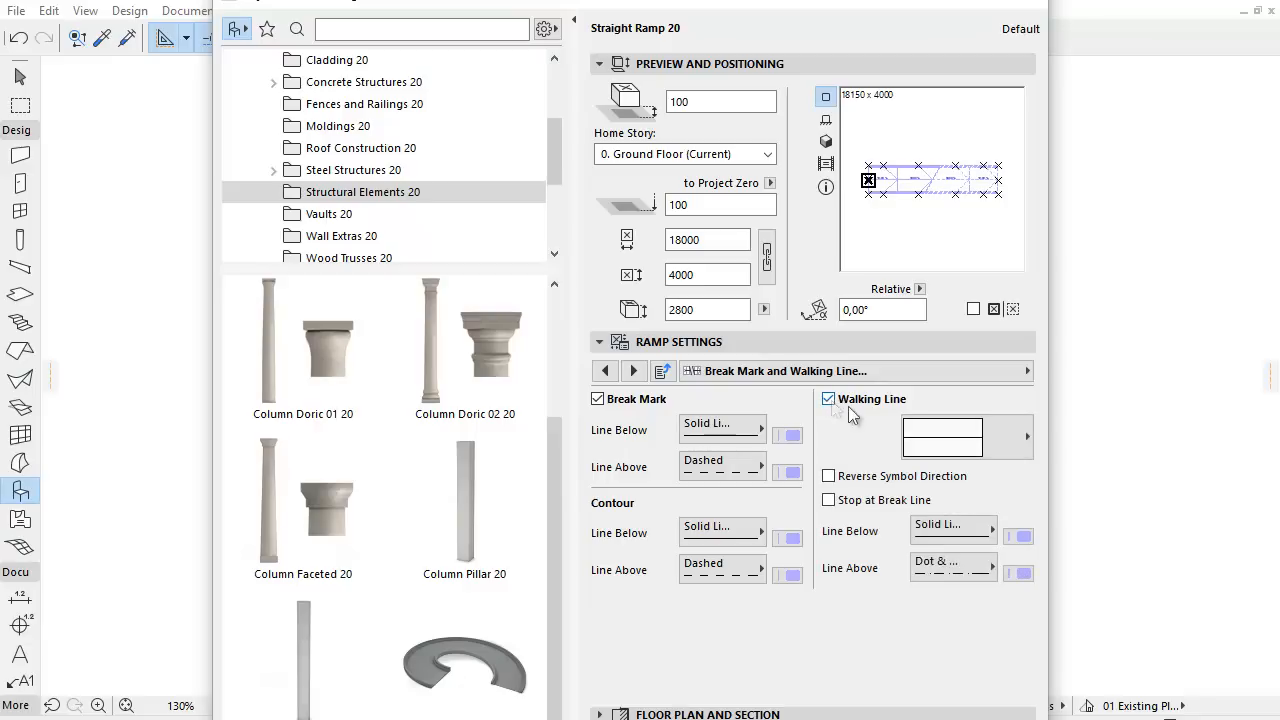
pyautogui.click(1016, 438)
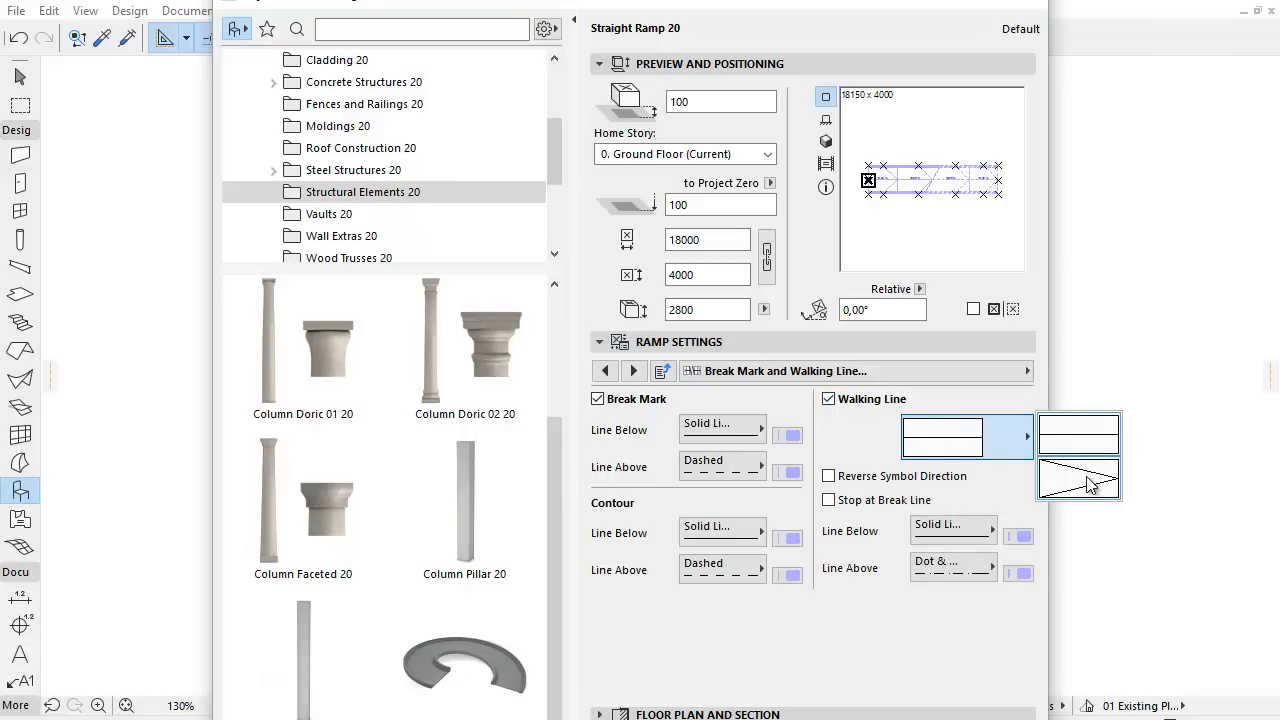
pyautogui.click(1078, 478)
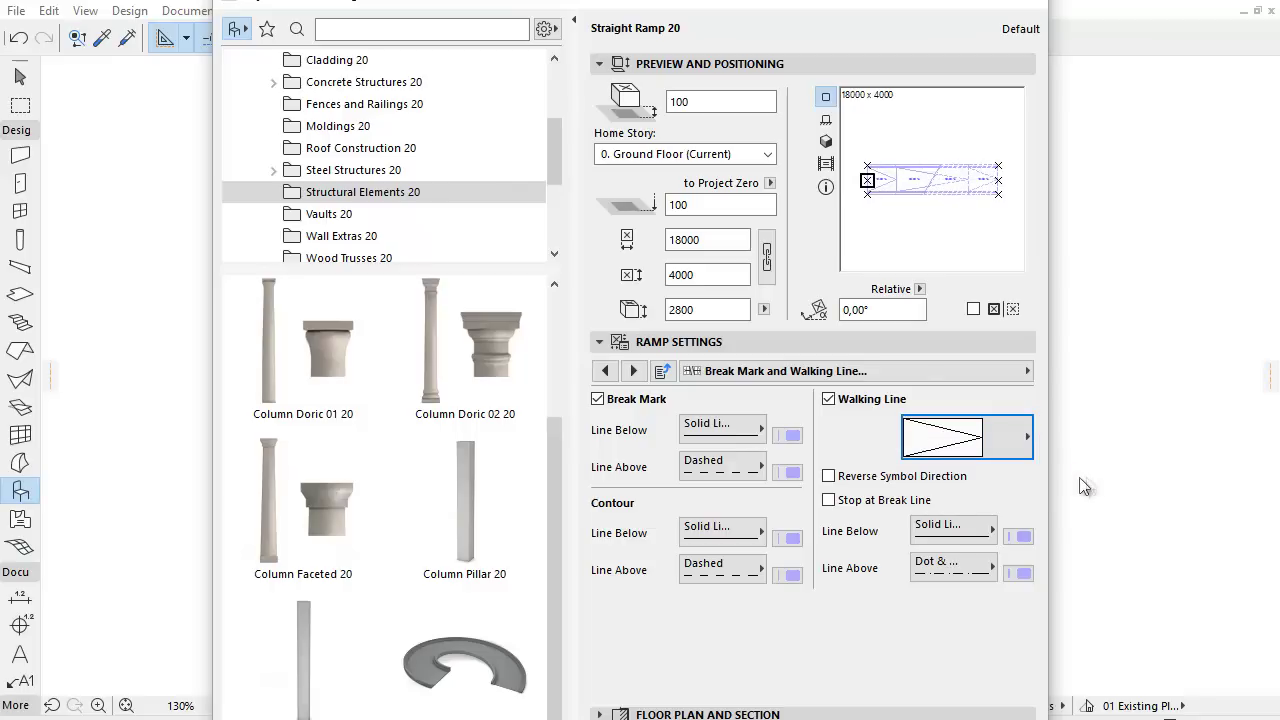
pyautogui.click(828, 476)
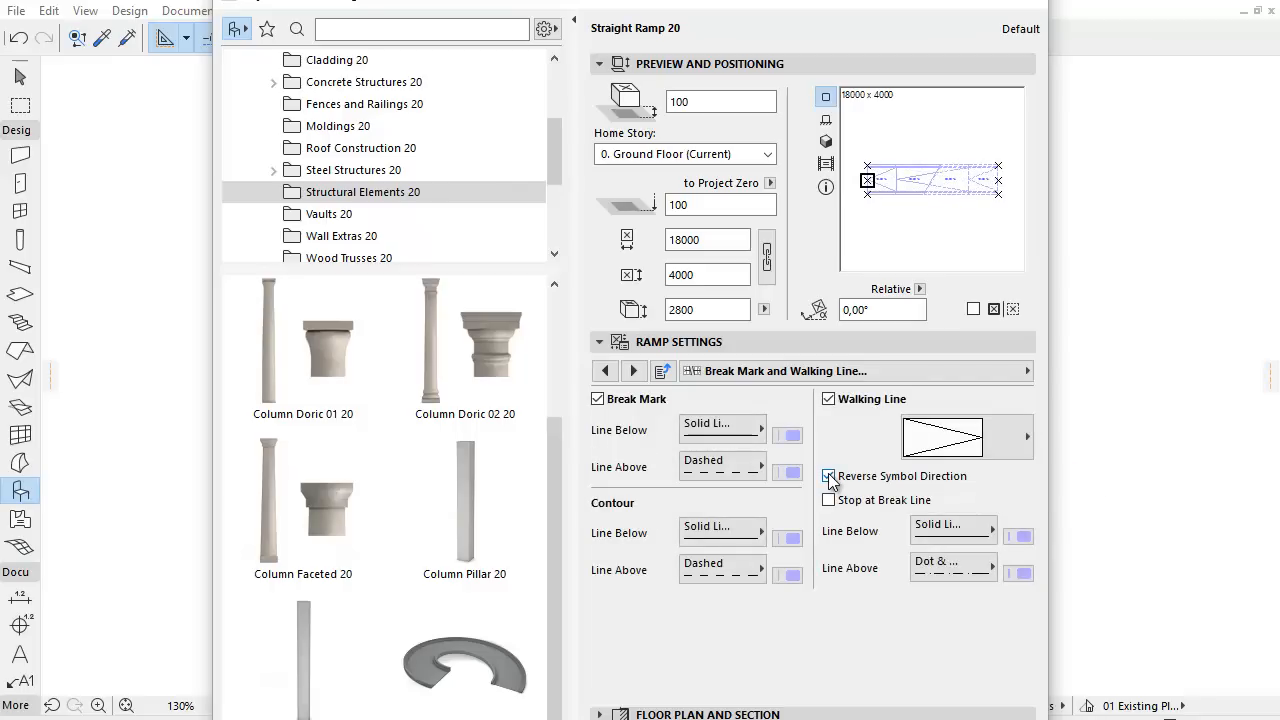
pyautogui.click(828, 476)
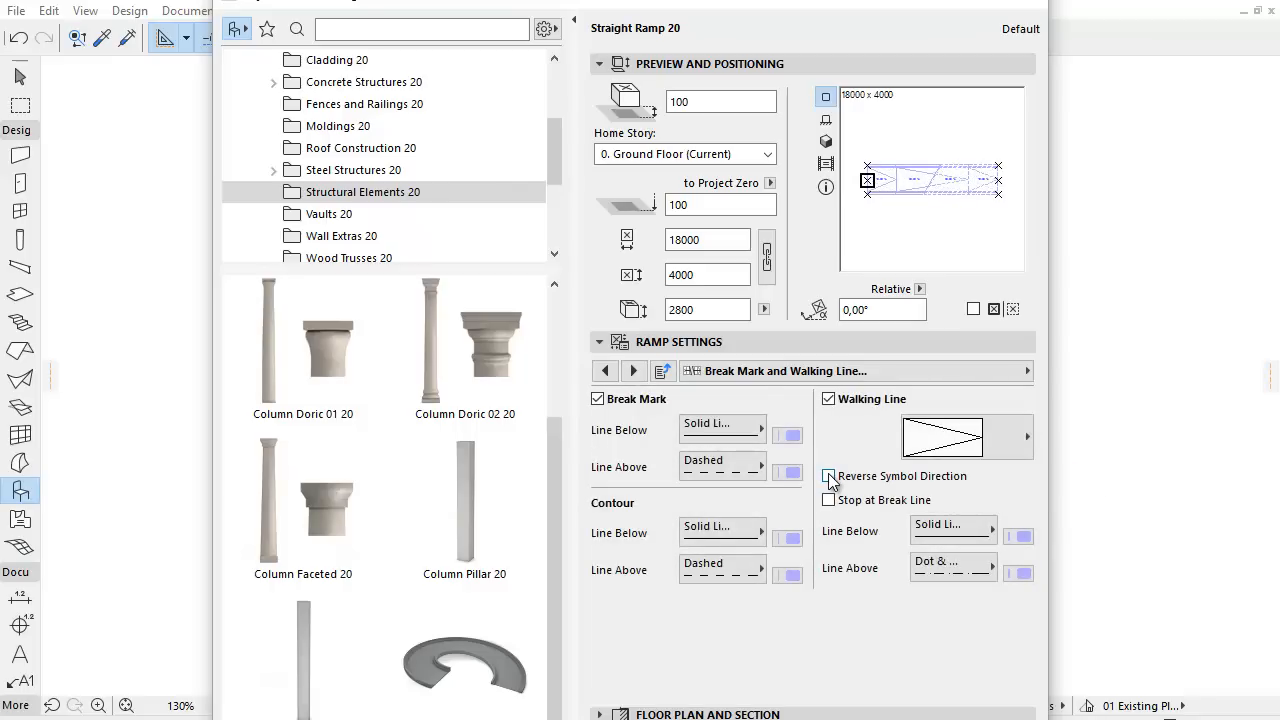
pyautogui.click(828, 500)
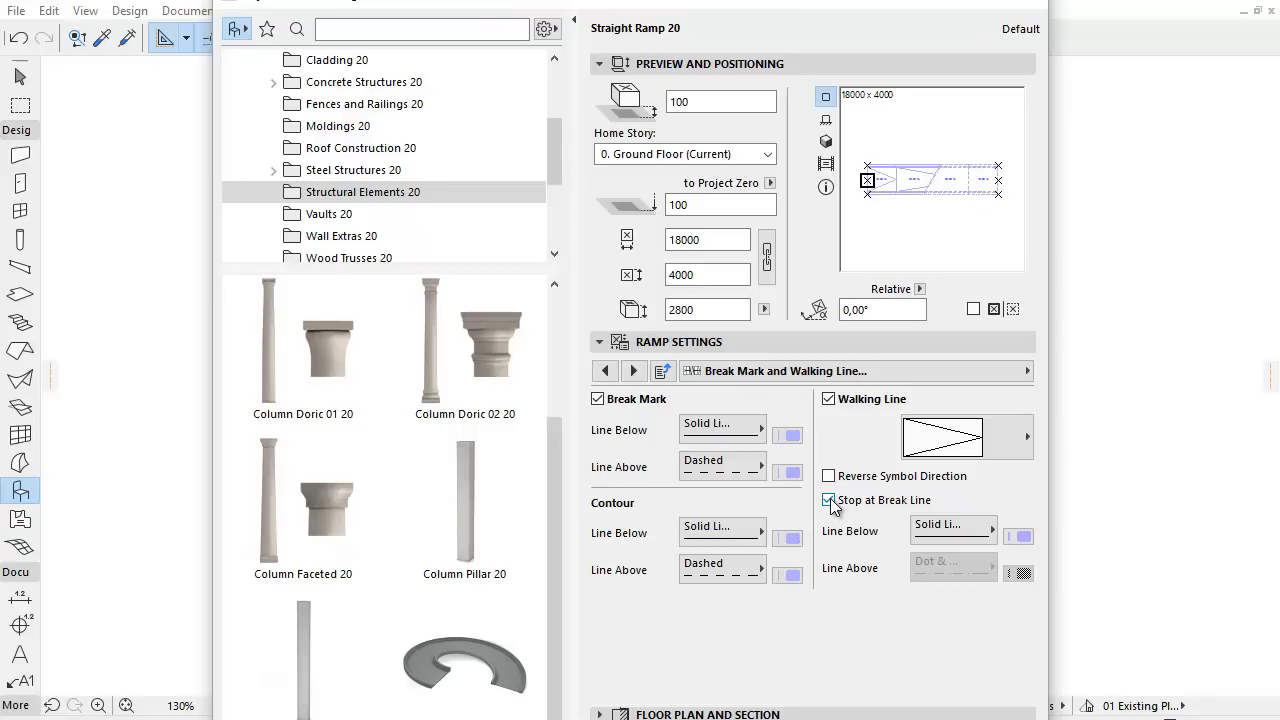
pyautogui.click(828, 500)
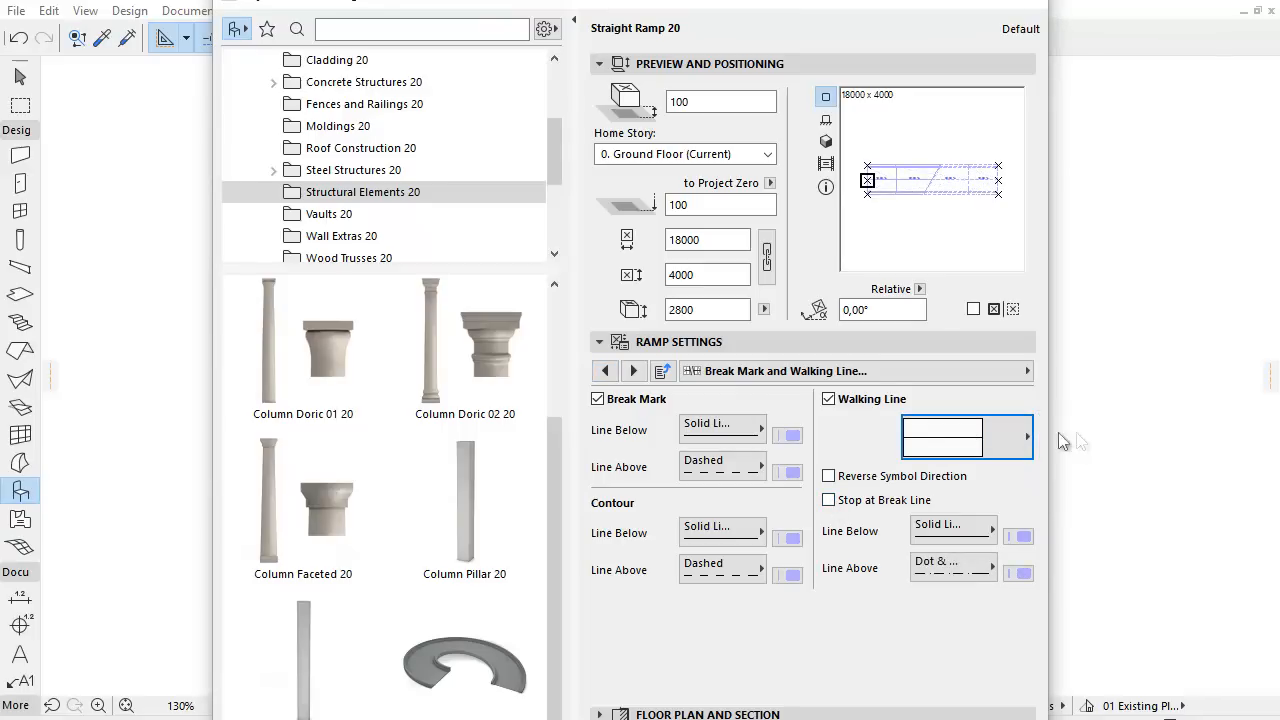
pyautogui.click(632, 370)
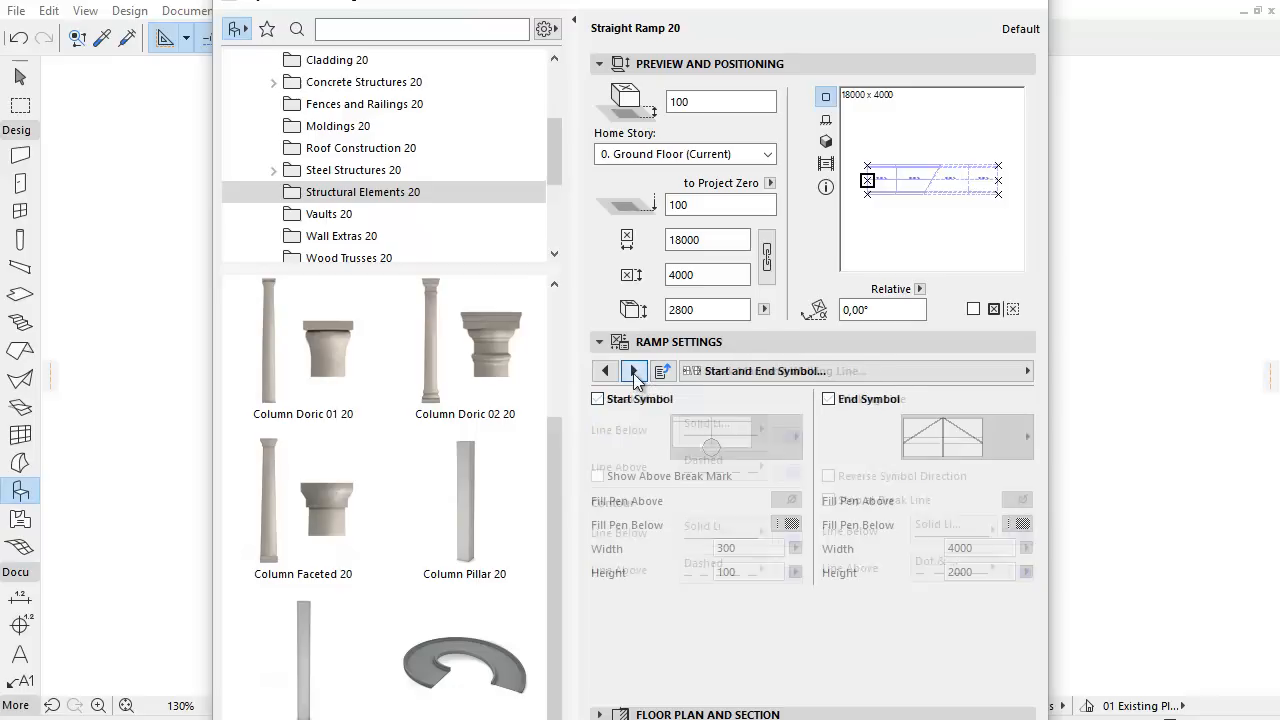
pyautogui.click(596, 400)
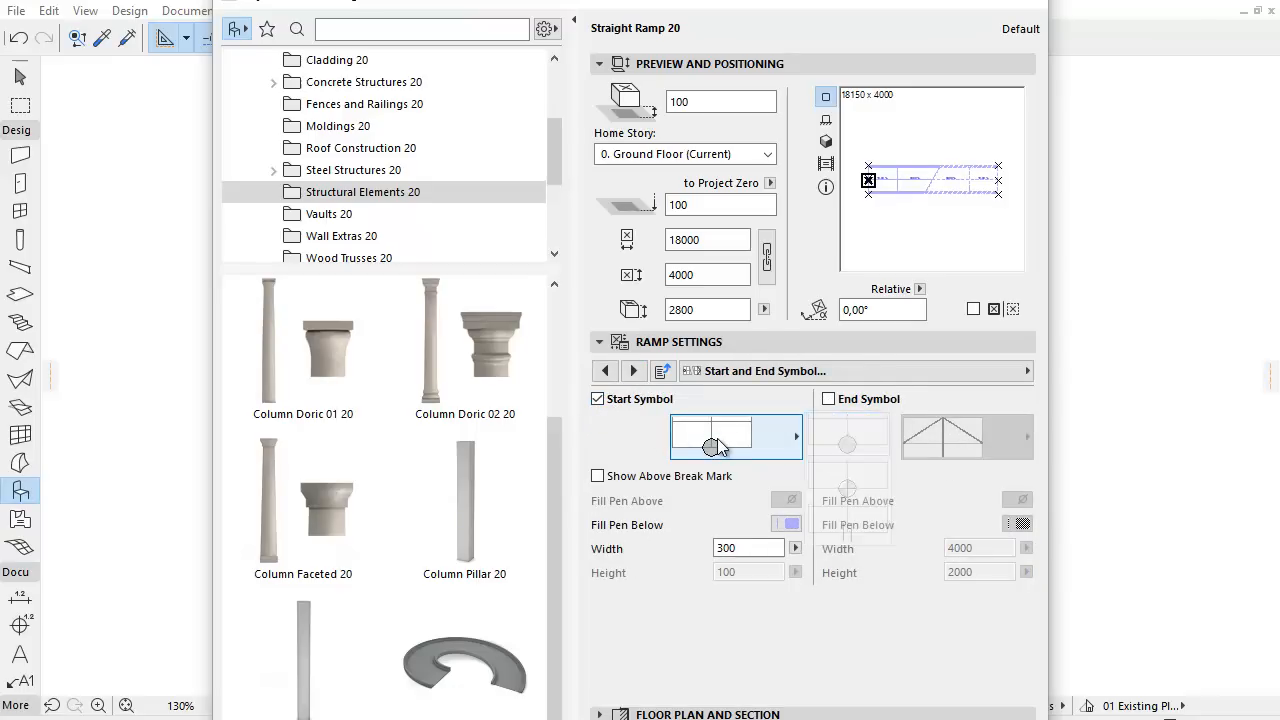
pyautogui.click(828, 400)
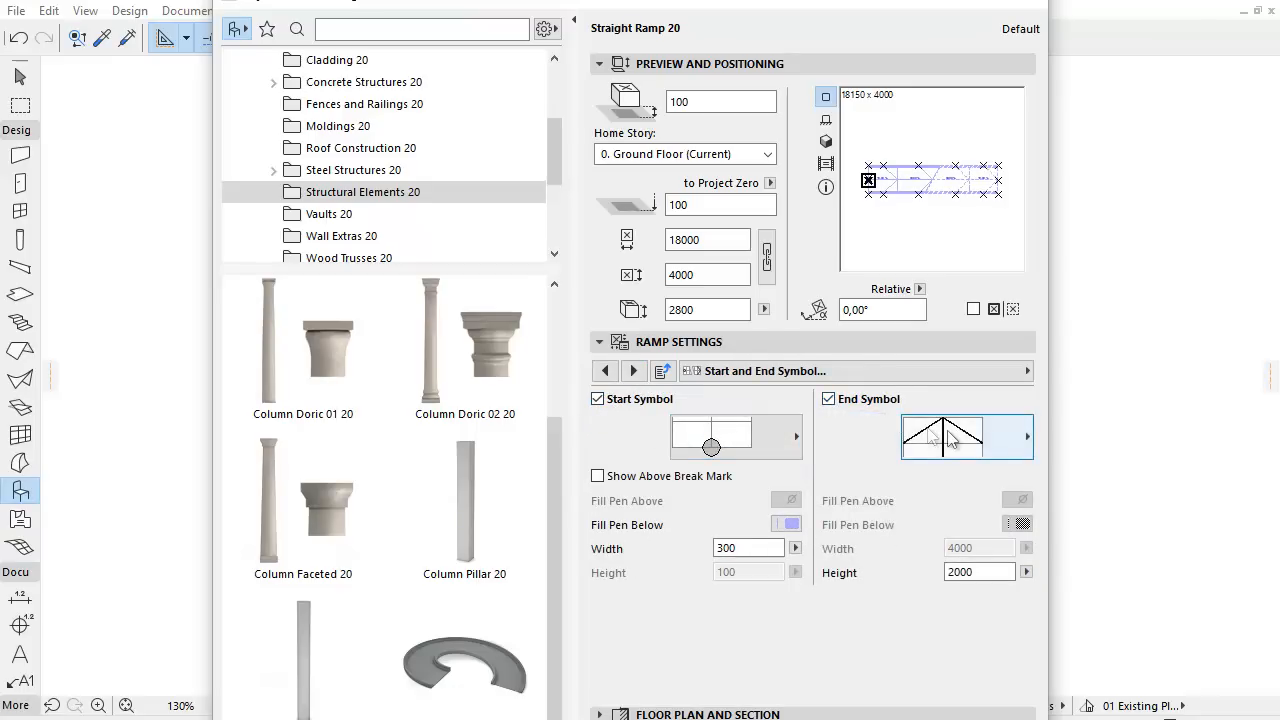
pyautogui.click(952, 436)
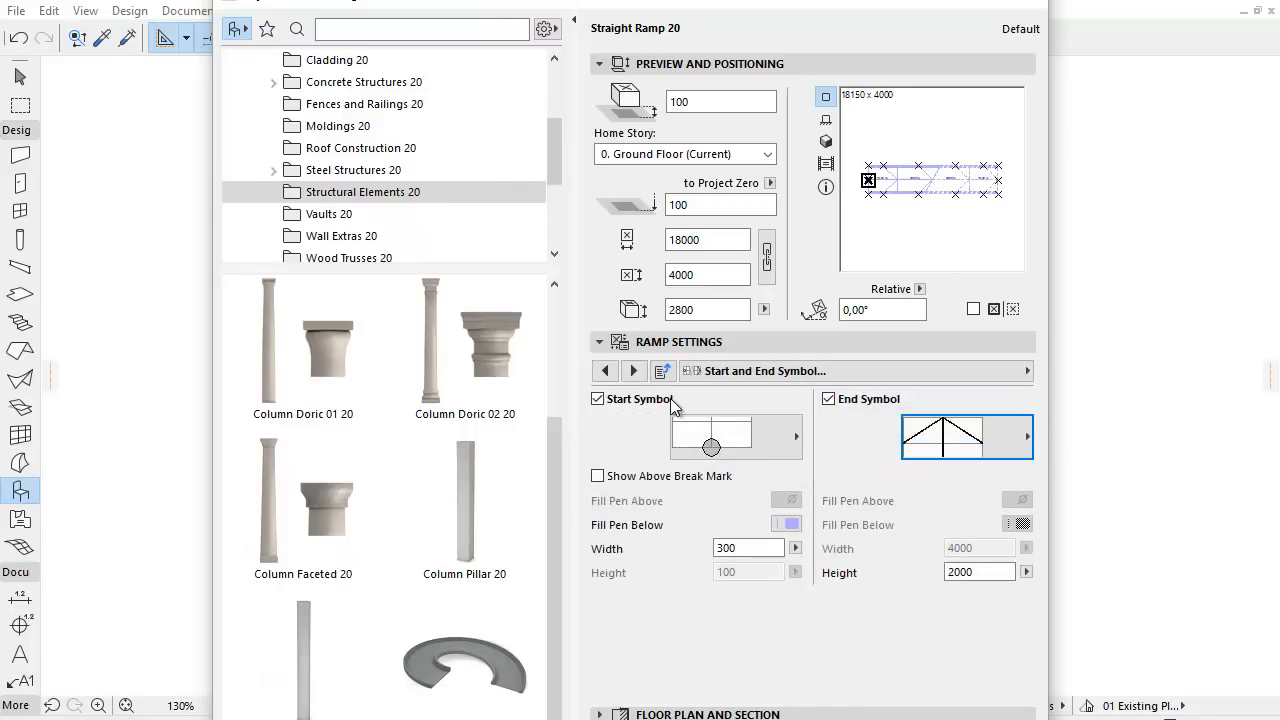
pyautogui.moveTo(672, 408)
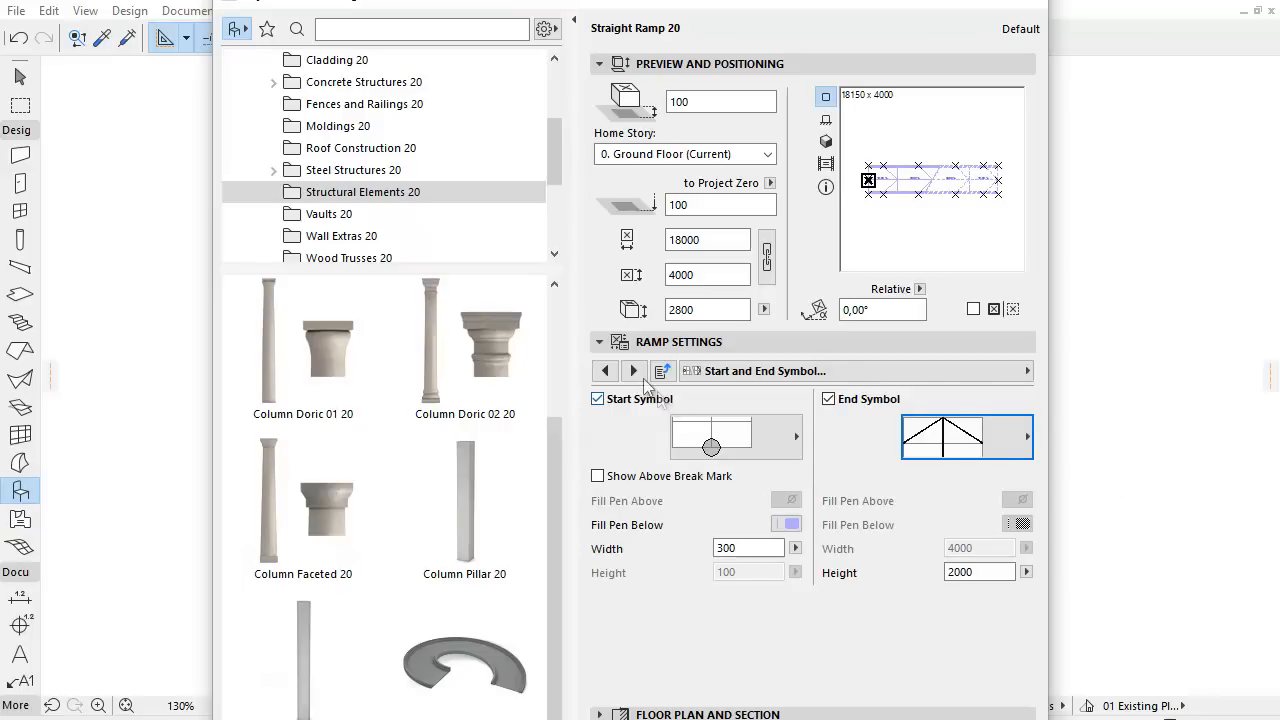
pyautogui.click(634, 370)
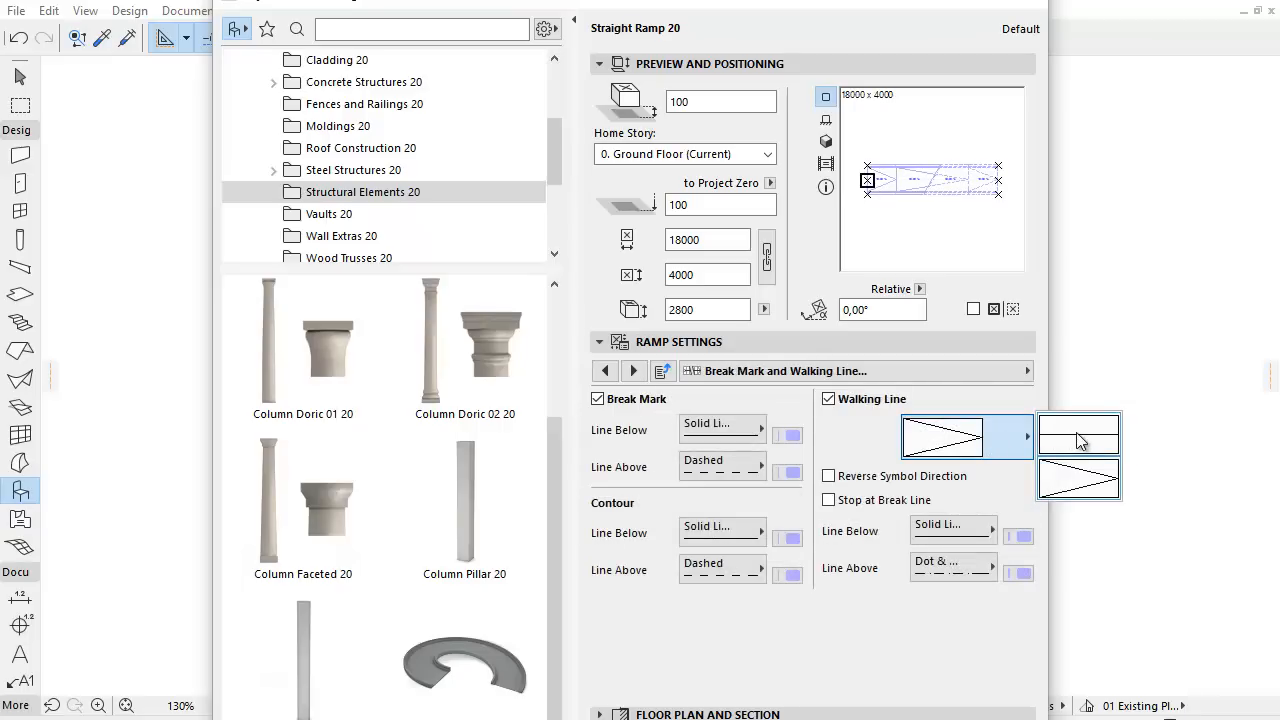
pyautogui.click(632, 370)
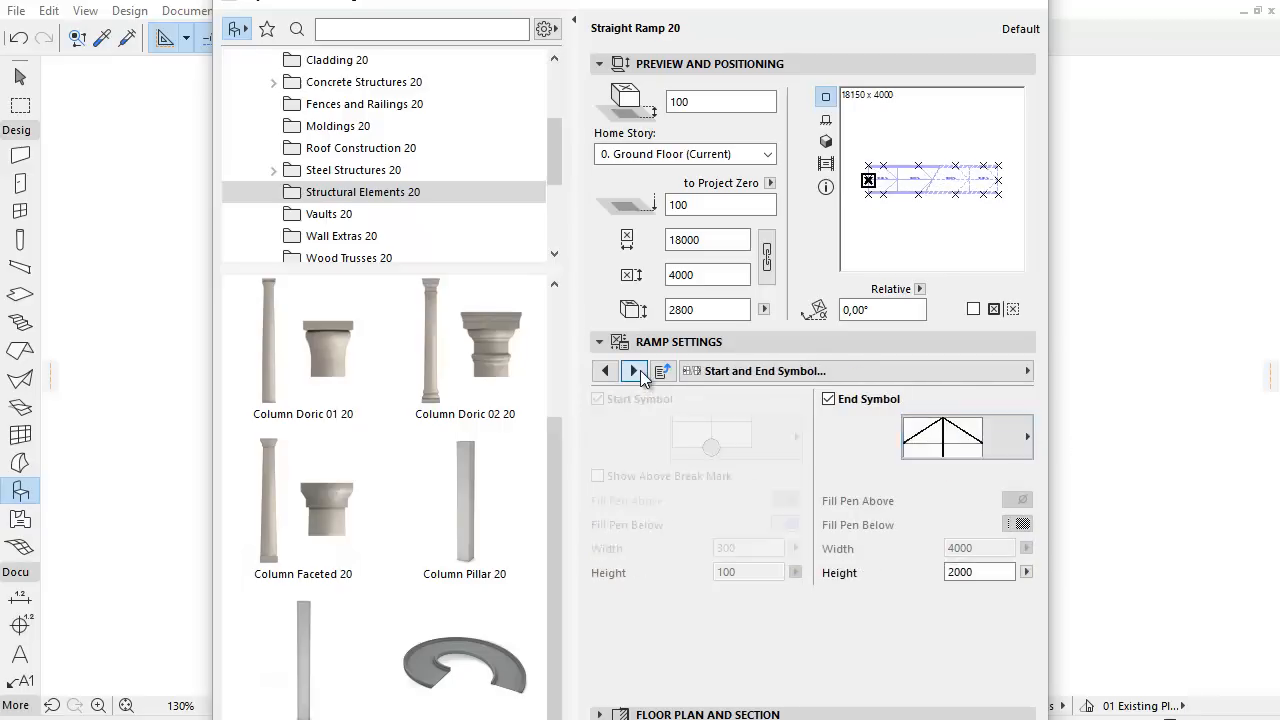
pyautogui.click(632, 370)
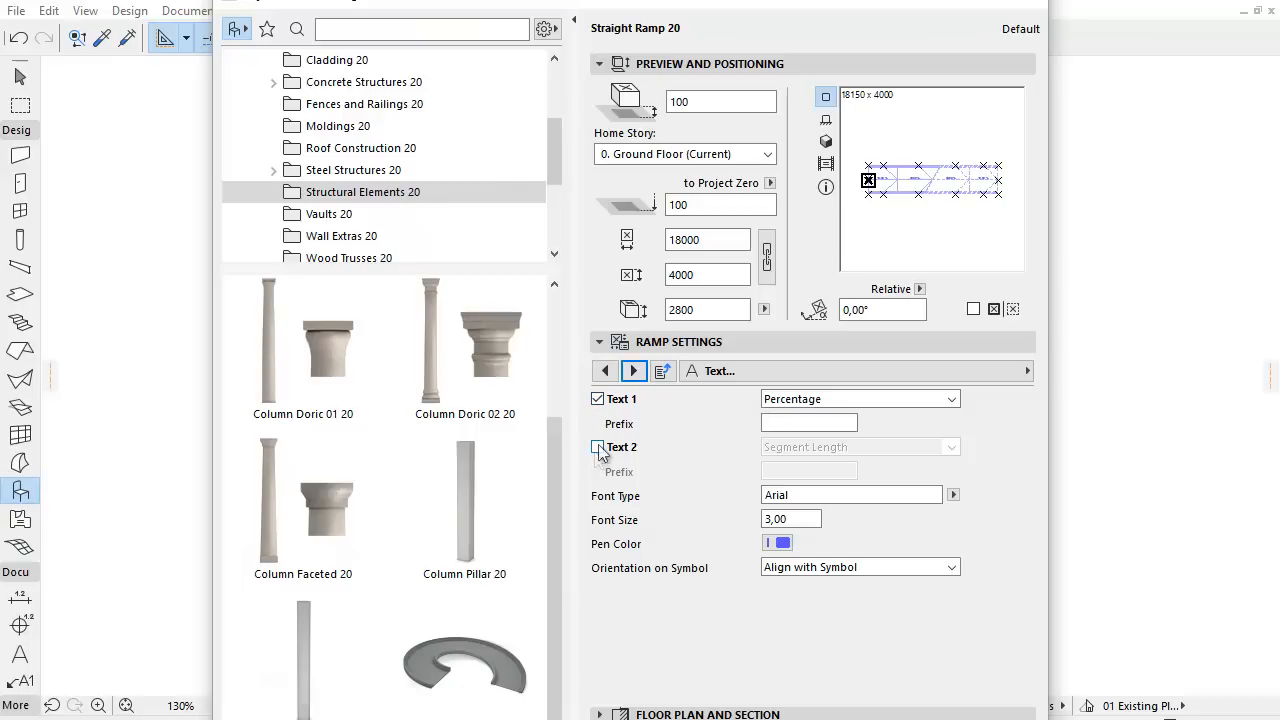
# Toggle Text 2, review the Text 1 choices and keep Segment Length for the second label.
pyautogui.click(596, 448)
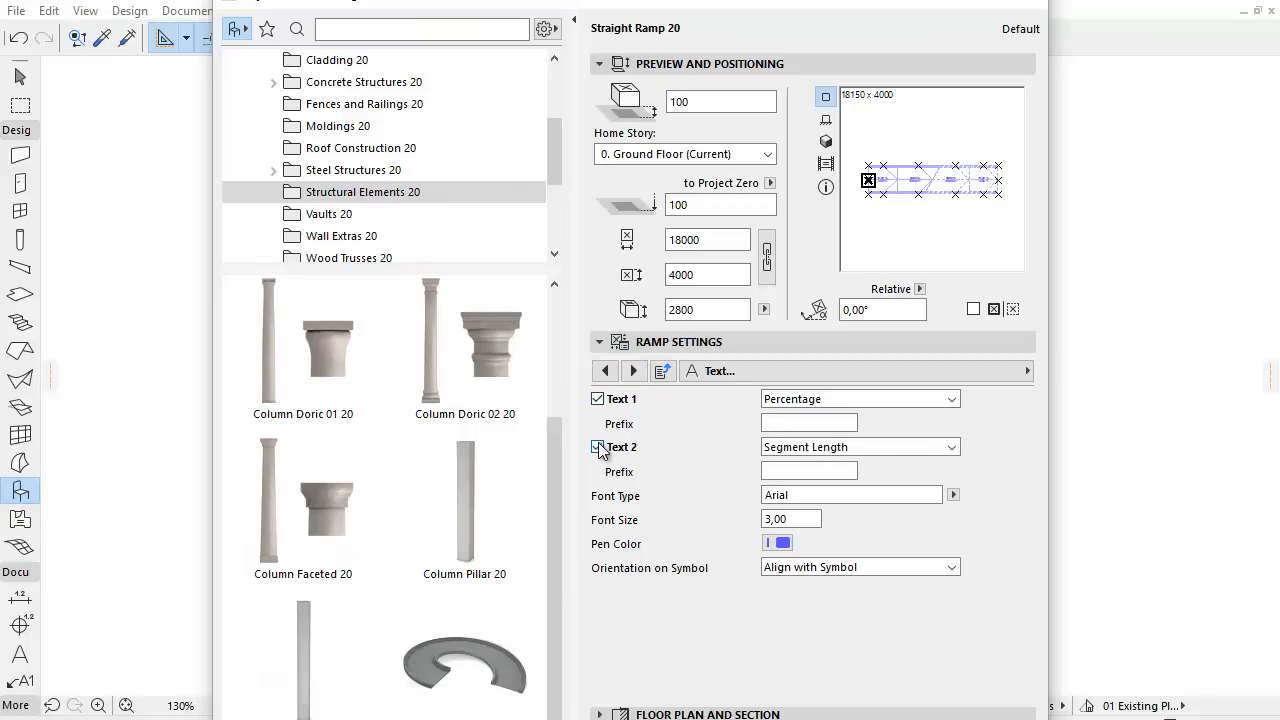
pyautogui.click(596, 448)
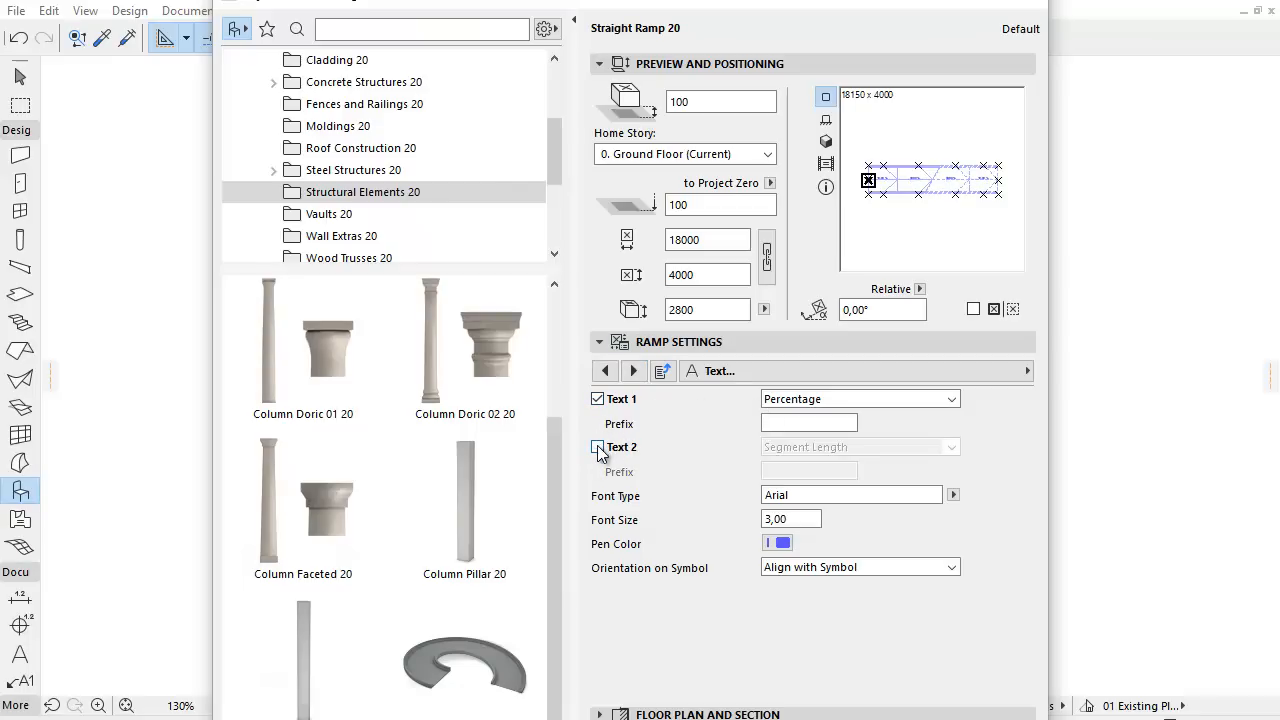
pyautogui.click(956, 400)
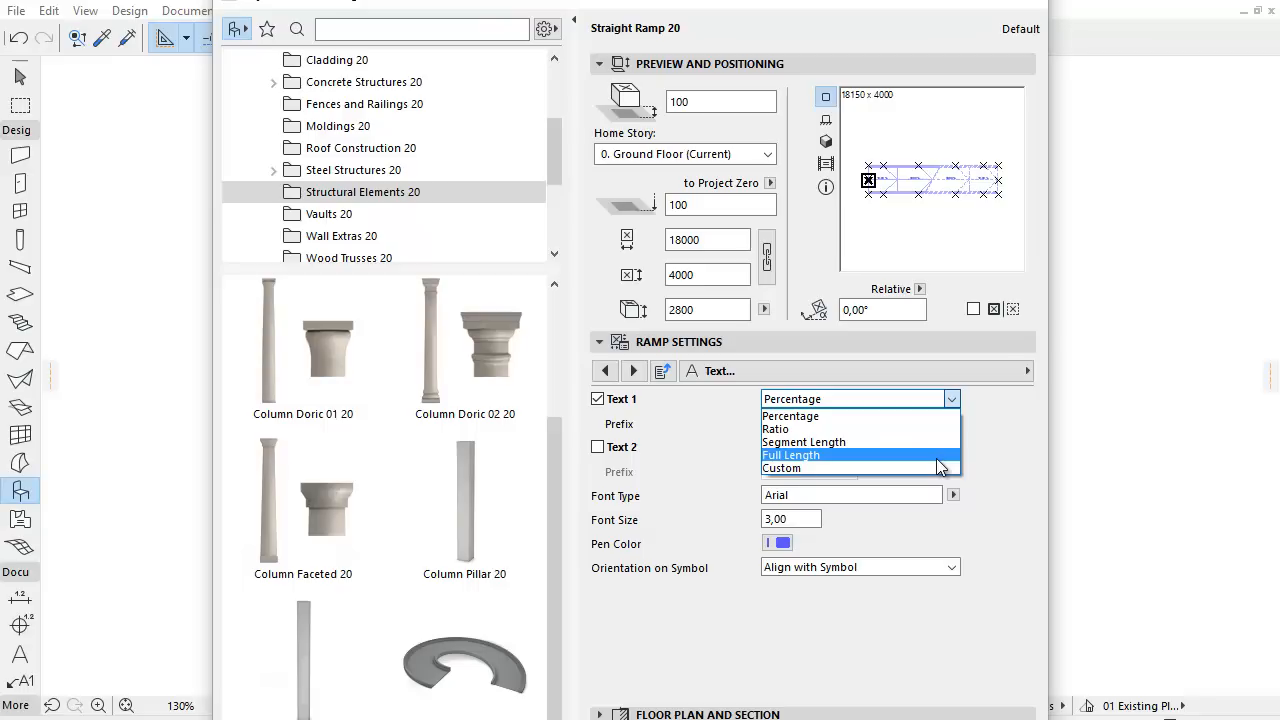
pyautogui.moveTo(936, 468)
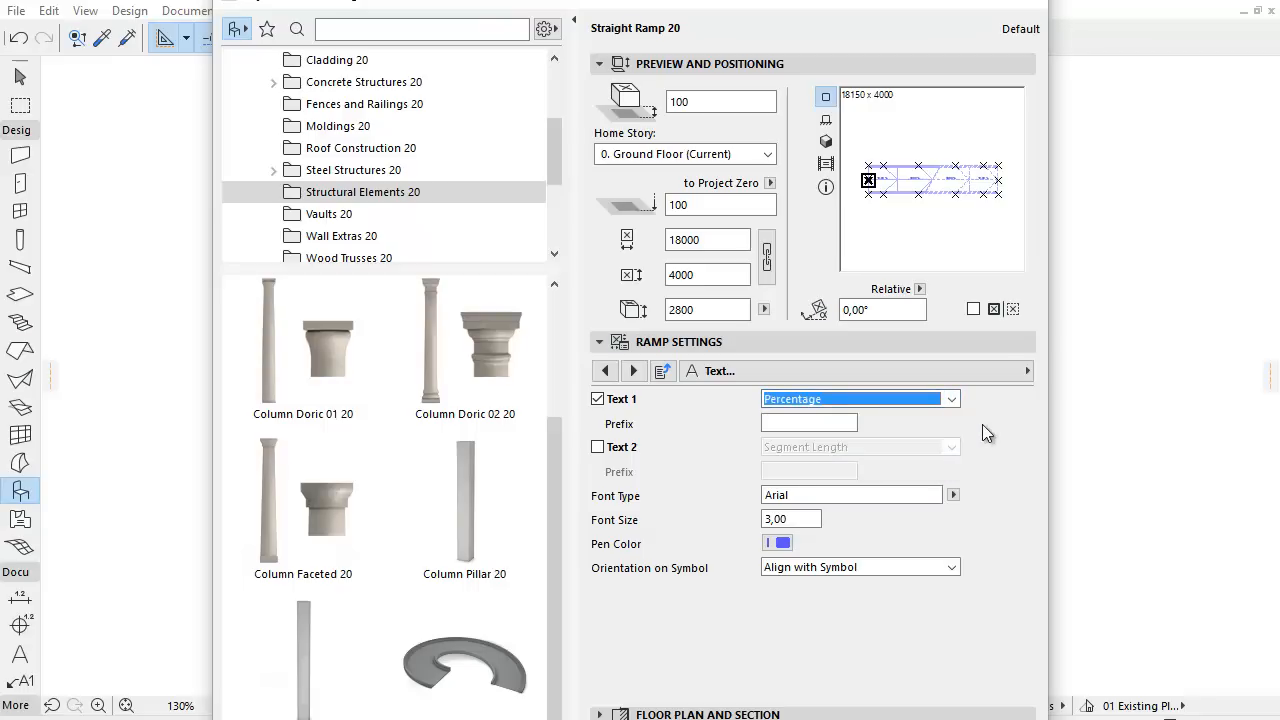
pyautogui.moveTo(680, 440)
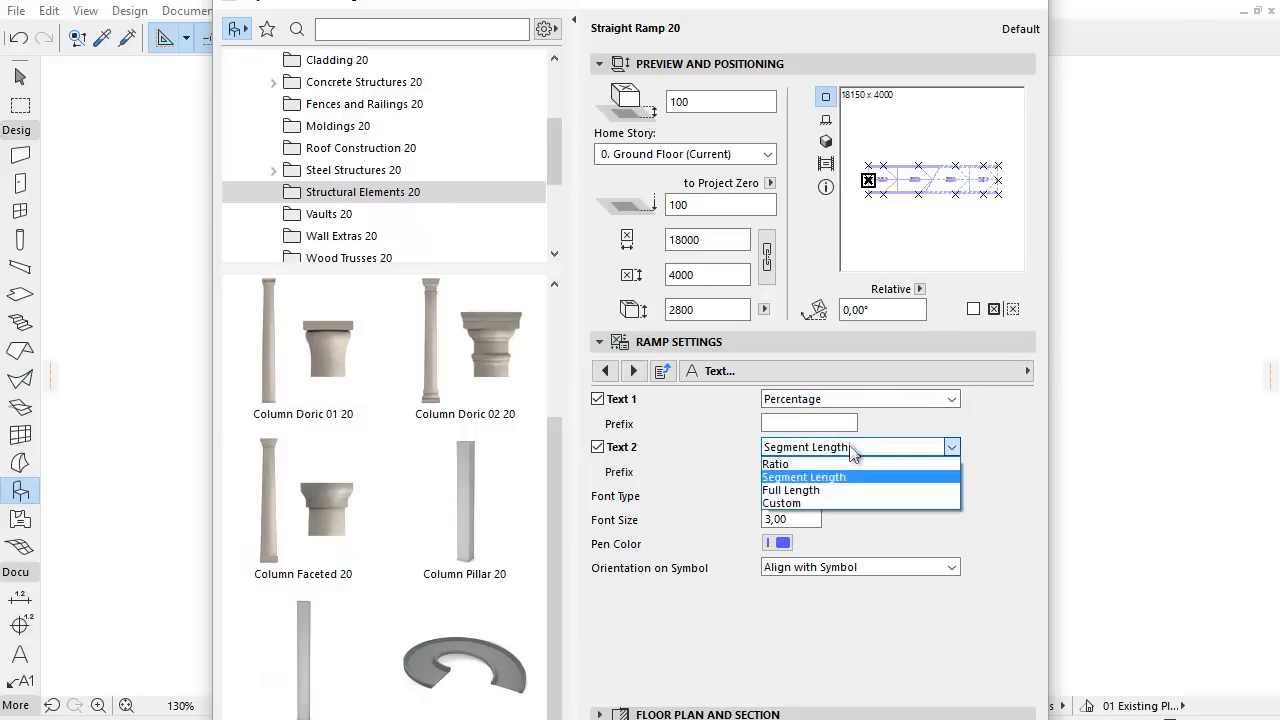
pyautogui.moveTo(800, 464)
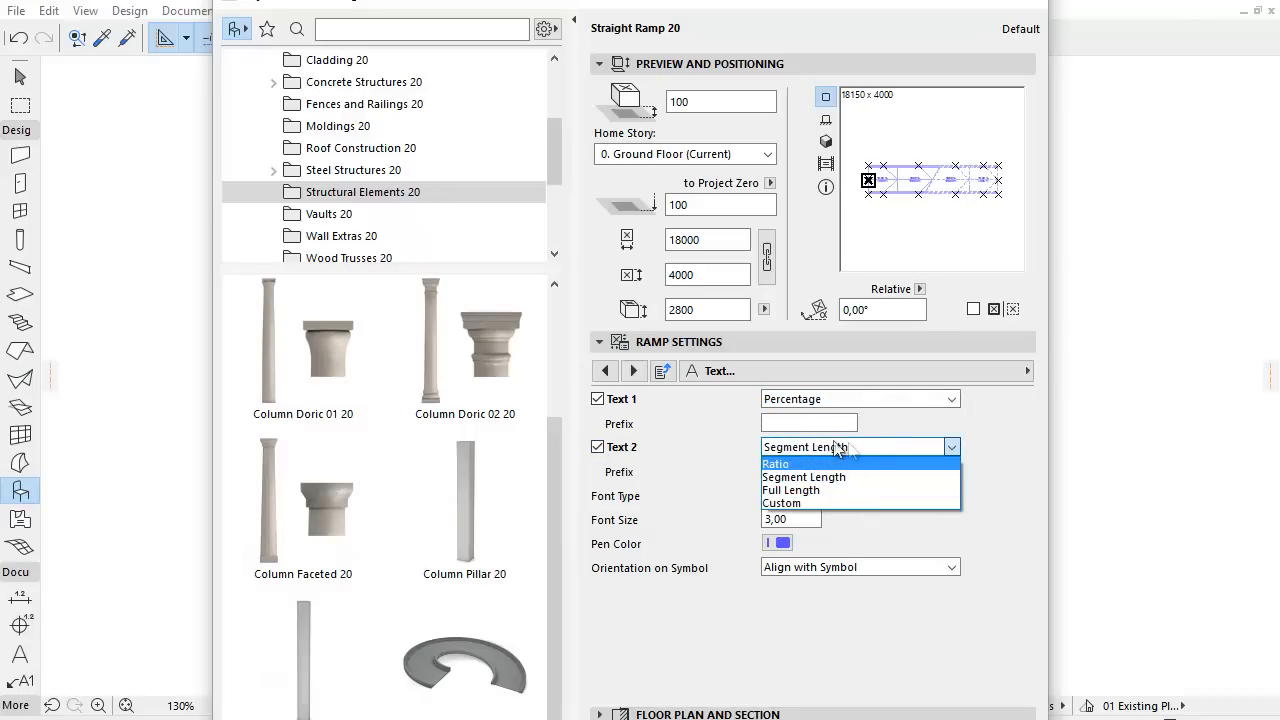
pyautogui.click(804, 476)
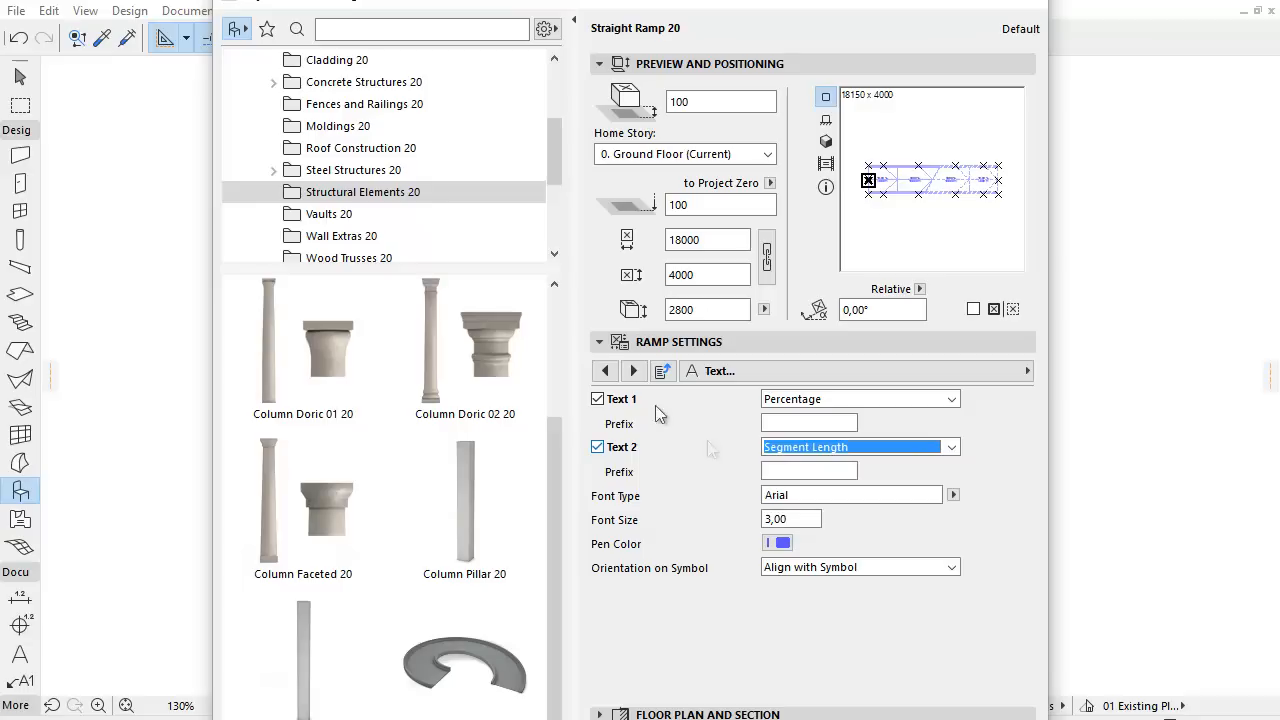
pyautogui.click(632, 370)
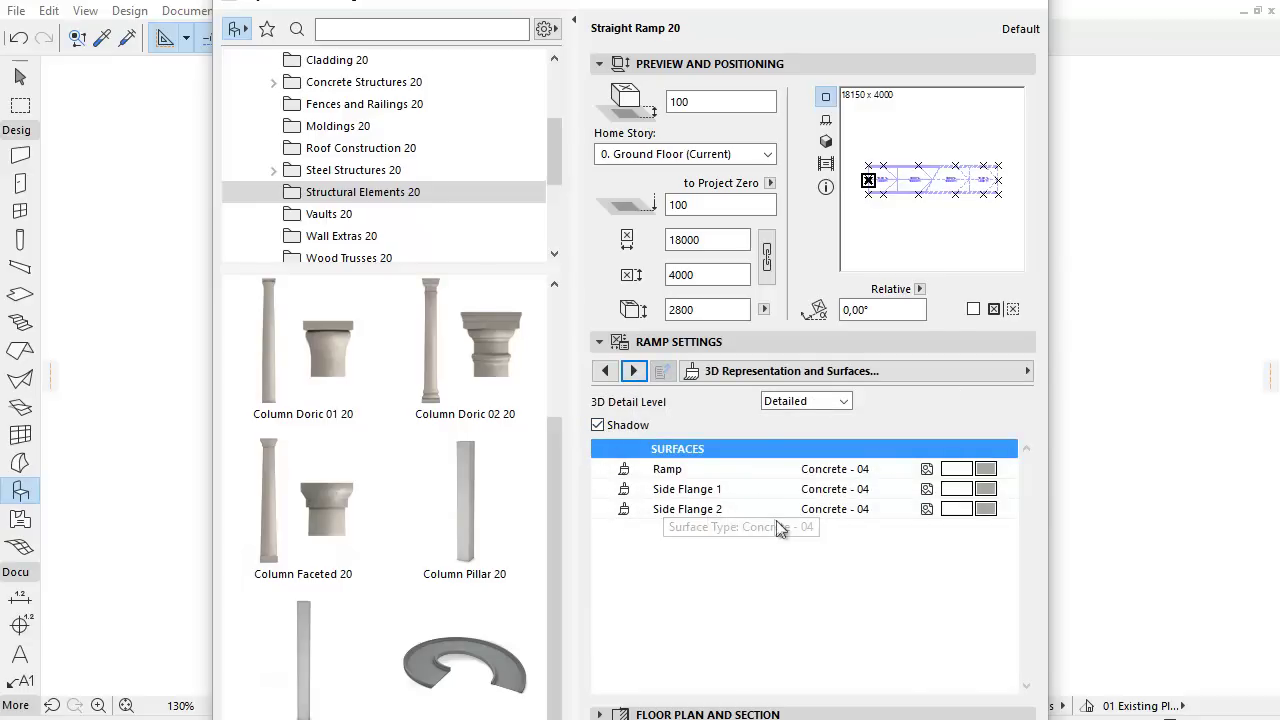
# View the straight ramp's Descriptions page, then choose Curved Ramp 20 in the library.
pyautogui.click(632, 370)
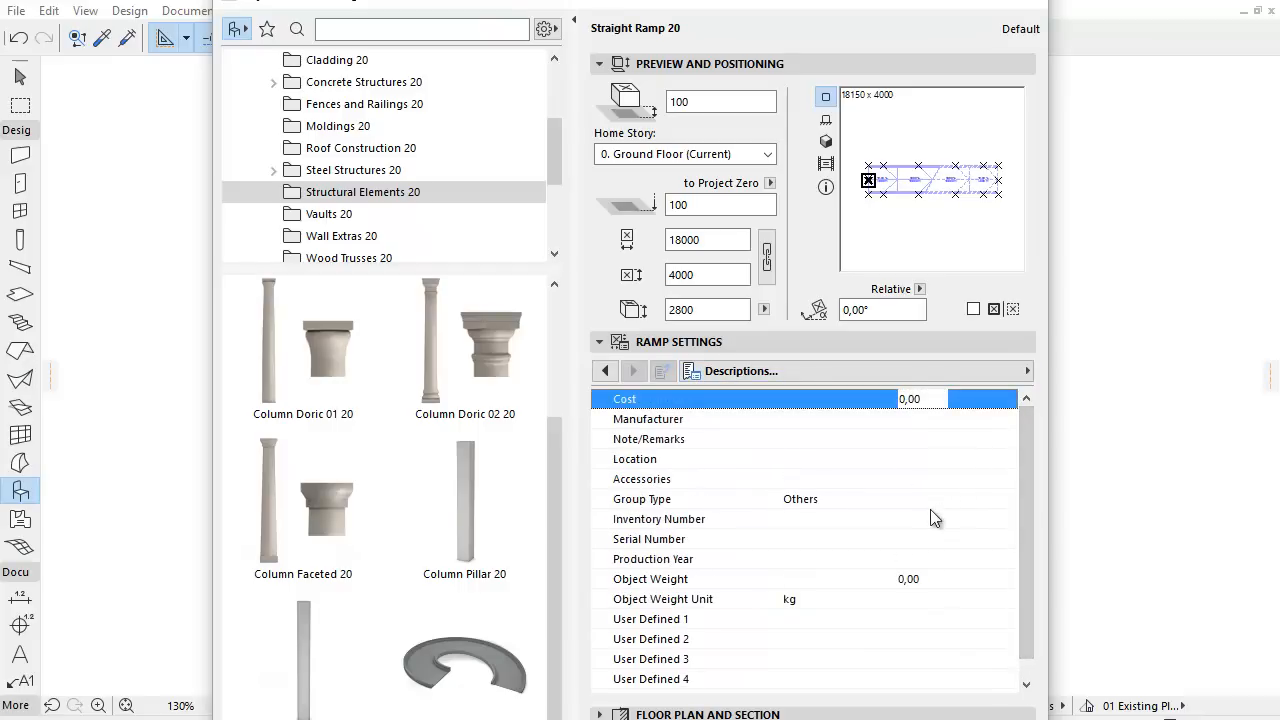
pyautogui.moveTo(698, 550)
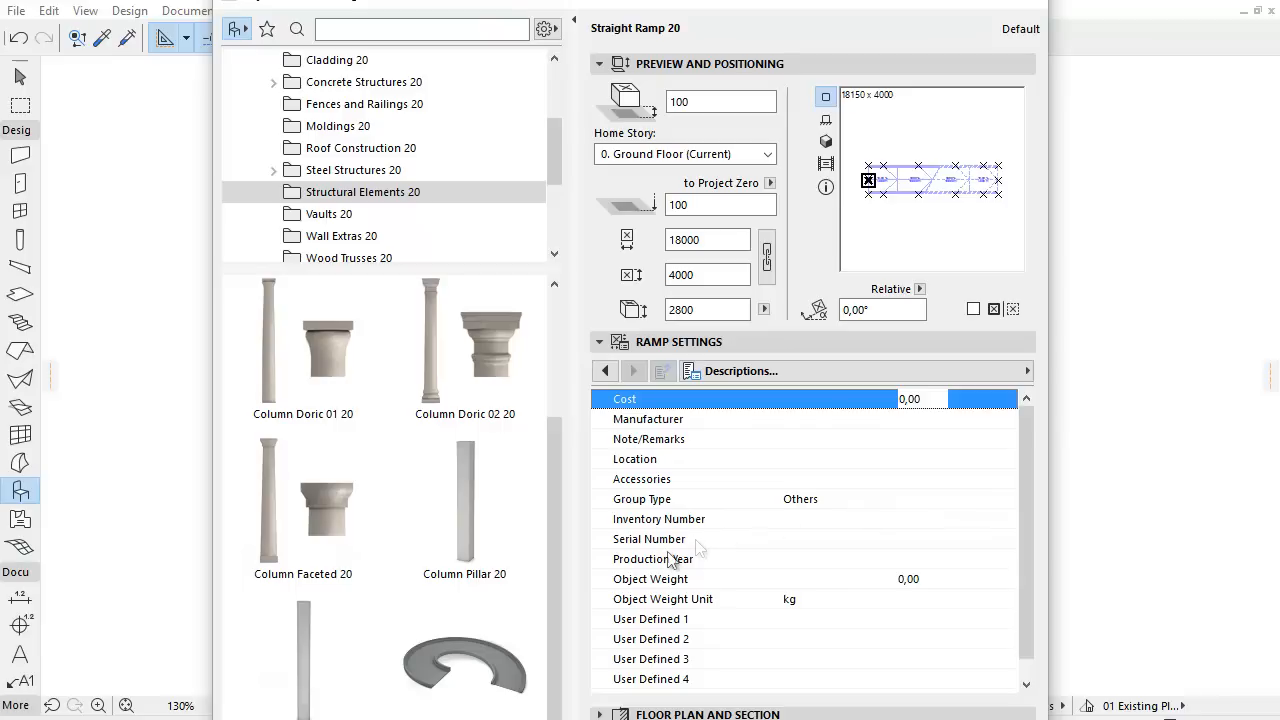
pyautogui.click(464, 536)
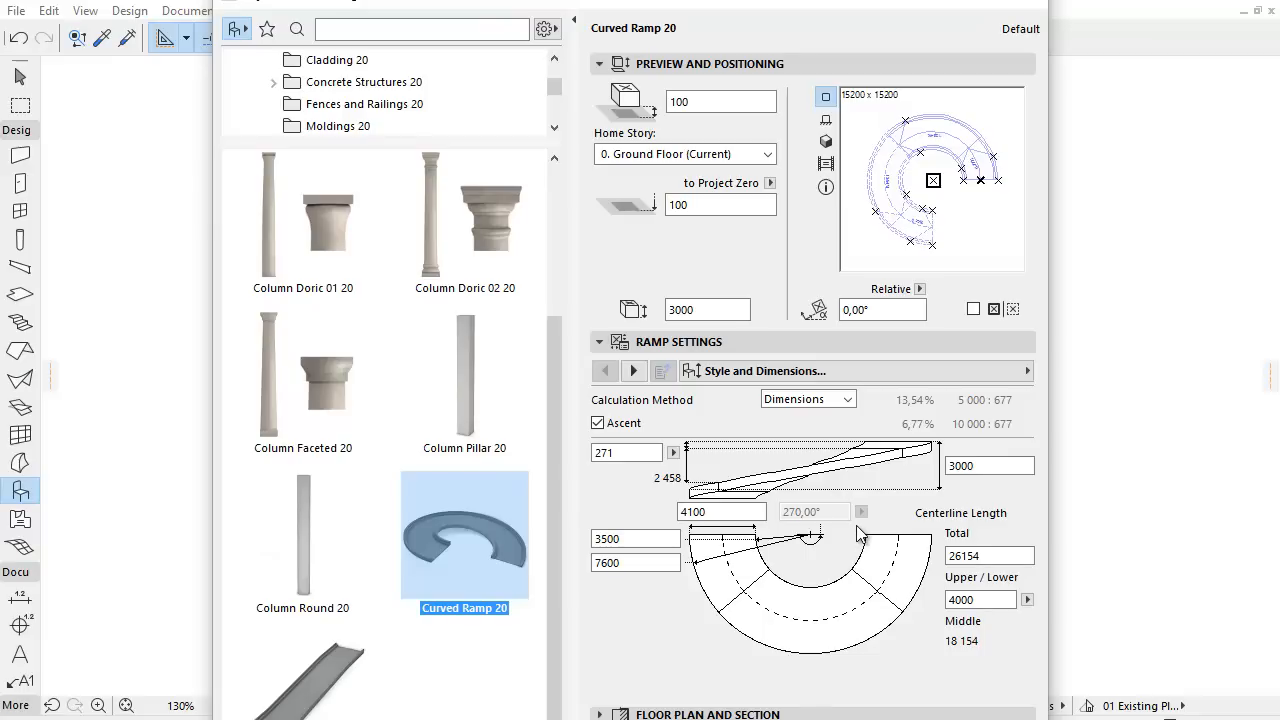
# Change the Calculation Method from Dimensions to Ratio, then to Percentage, and select the 270,00° angle value.
pyautogui.click(844, 398)
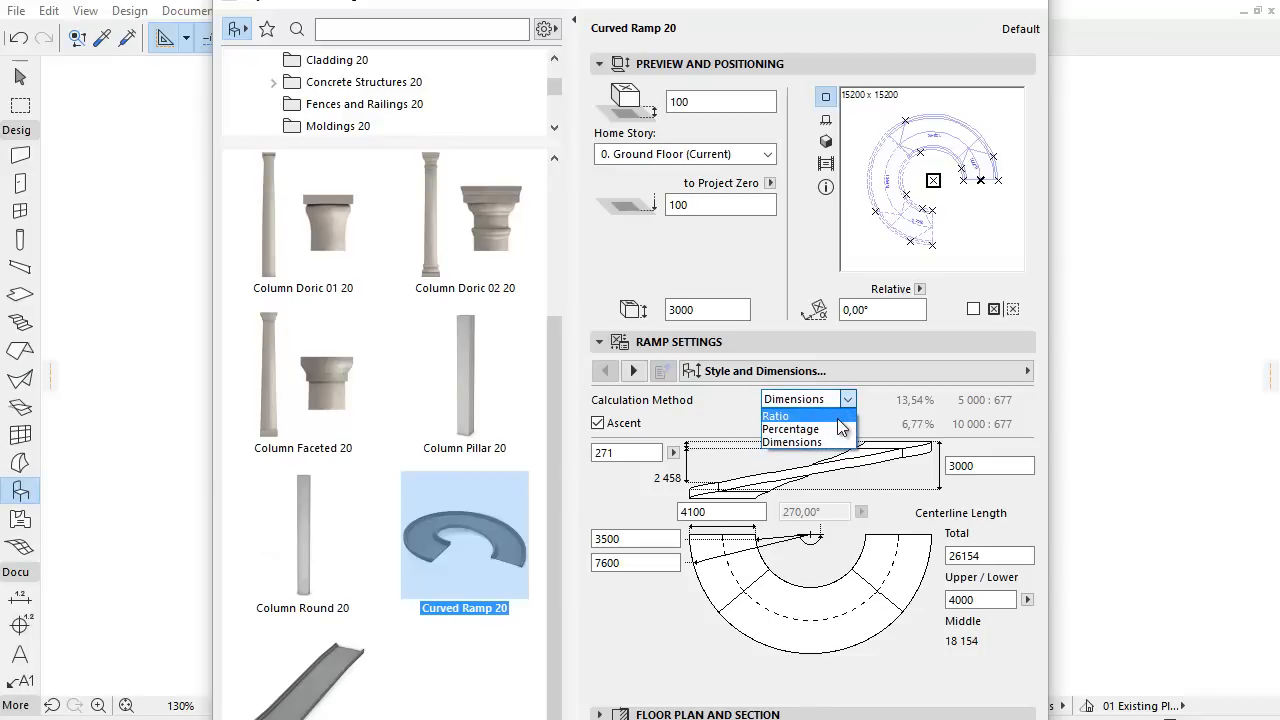
pyautogui.click(776, 414)
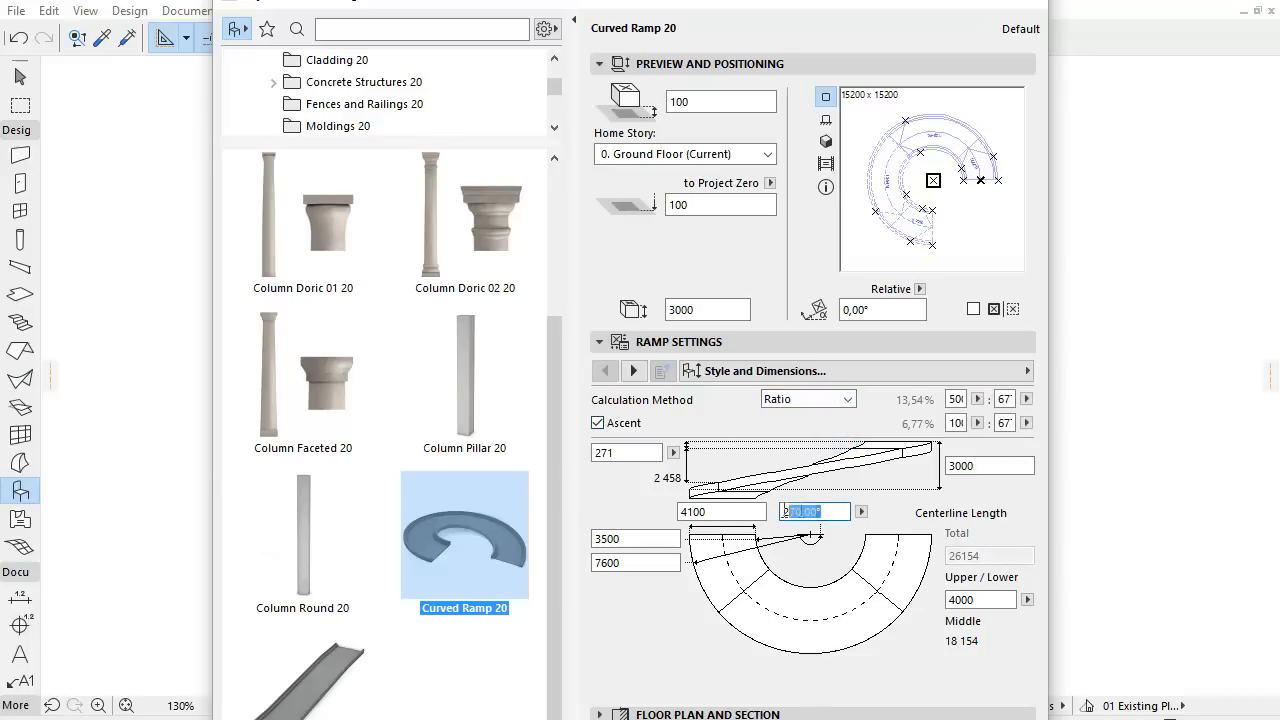
pyautogui.click(848, 398)
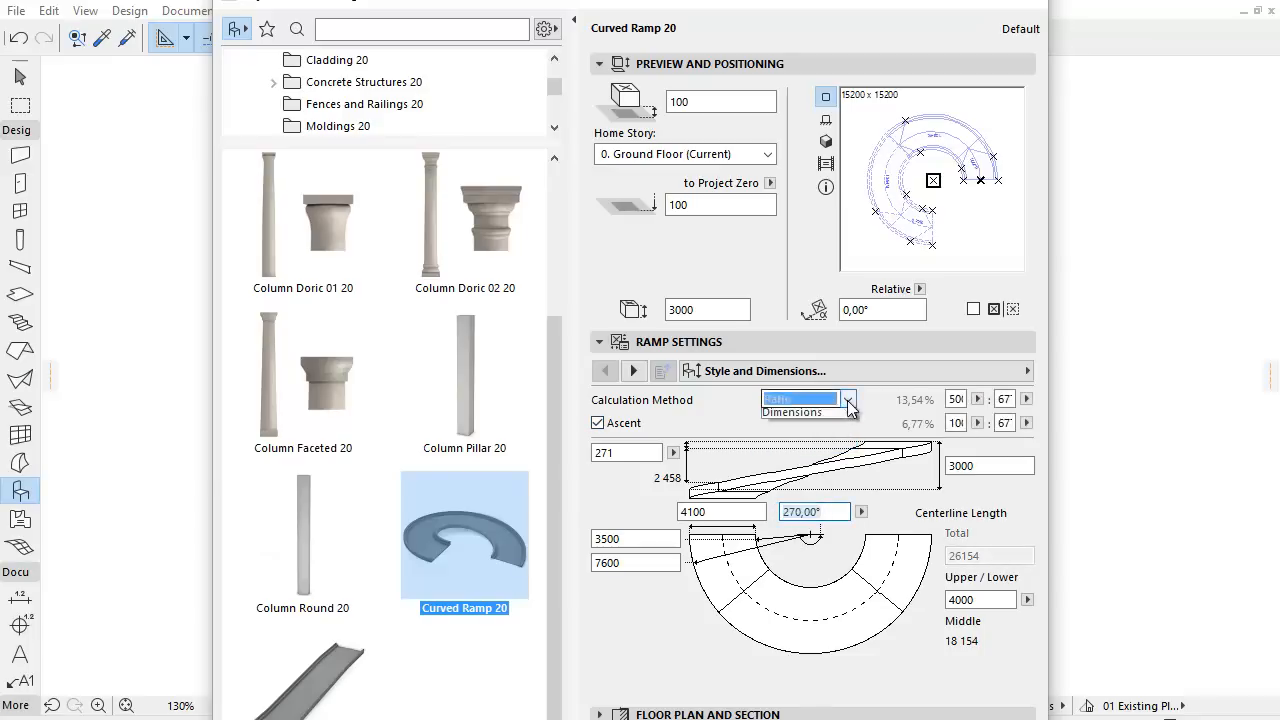
pyautogui.click(798, 400)
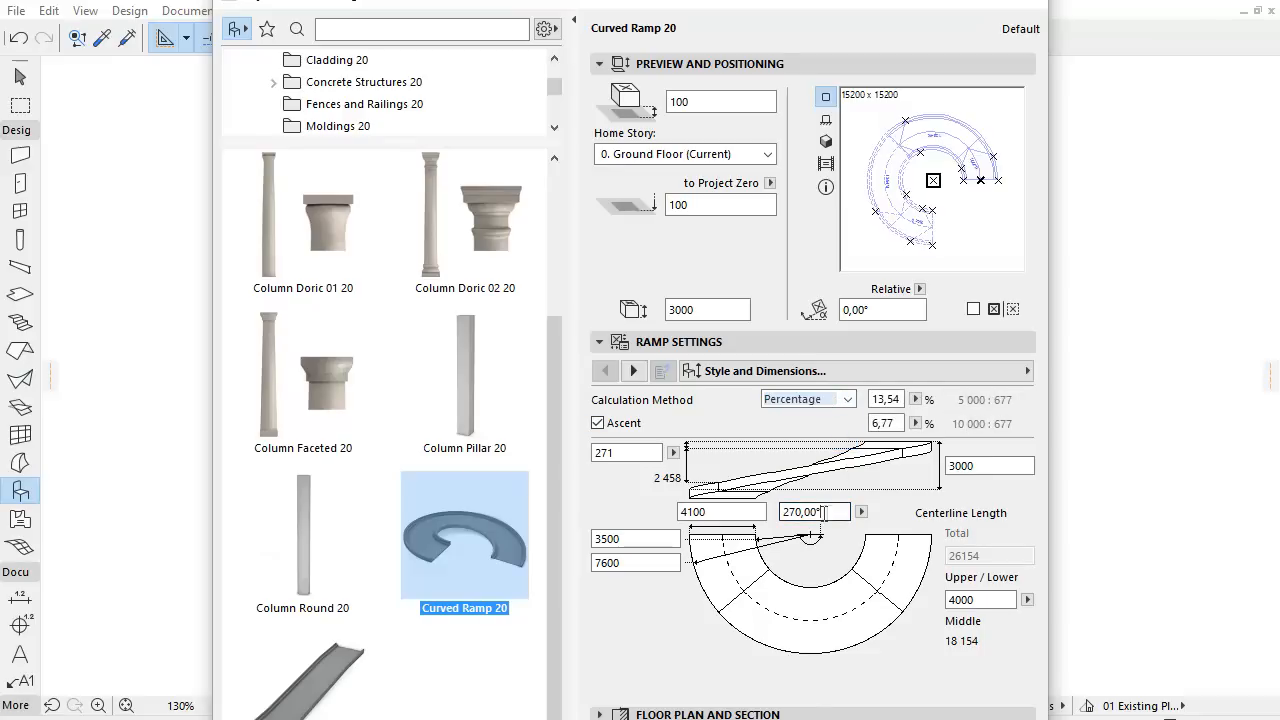
pyautogui.tripleClick(804, 512)
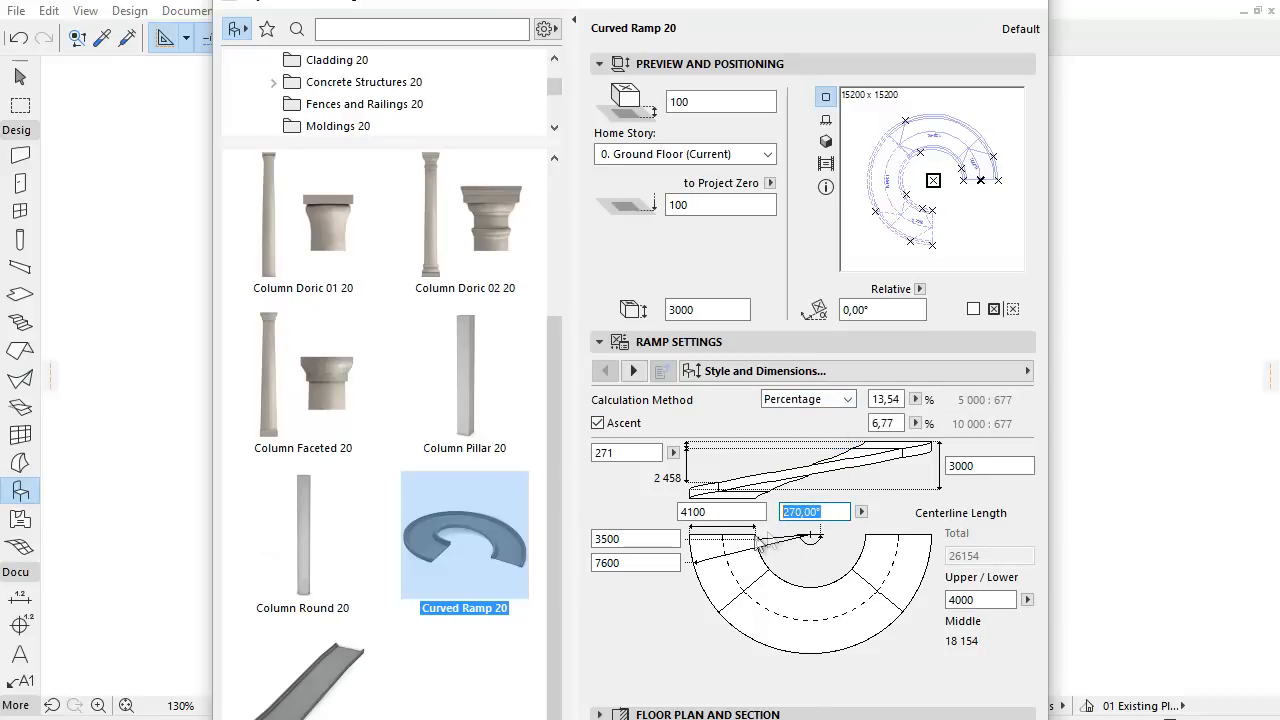